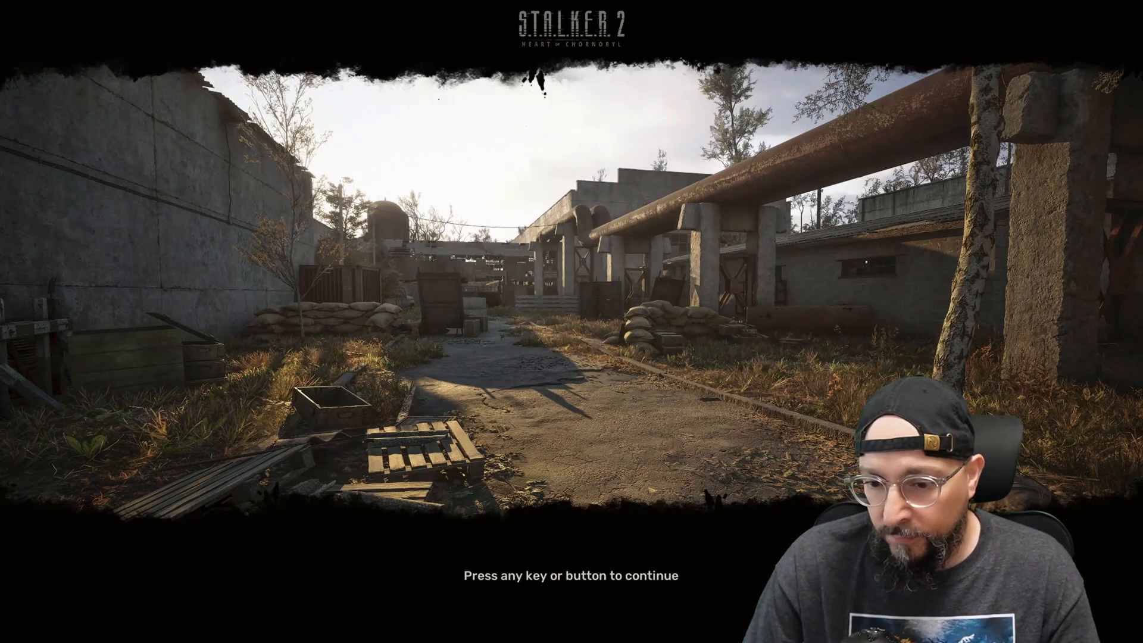
Past the loading screen, switch OptiScaler's upscaler from XeSS to FSR 3.1.4, with FSR input values off.
{"action": "key", "text": "space"}
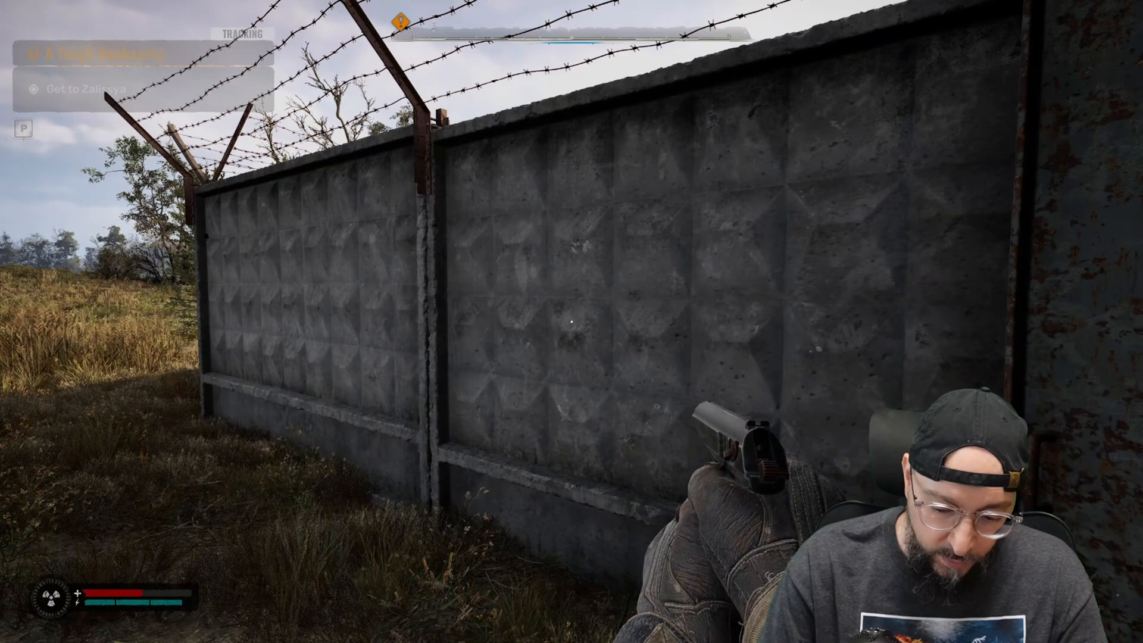
{"action": "key", "text": "insert"}
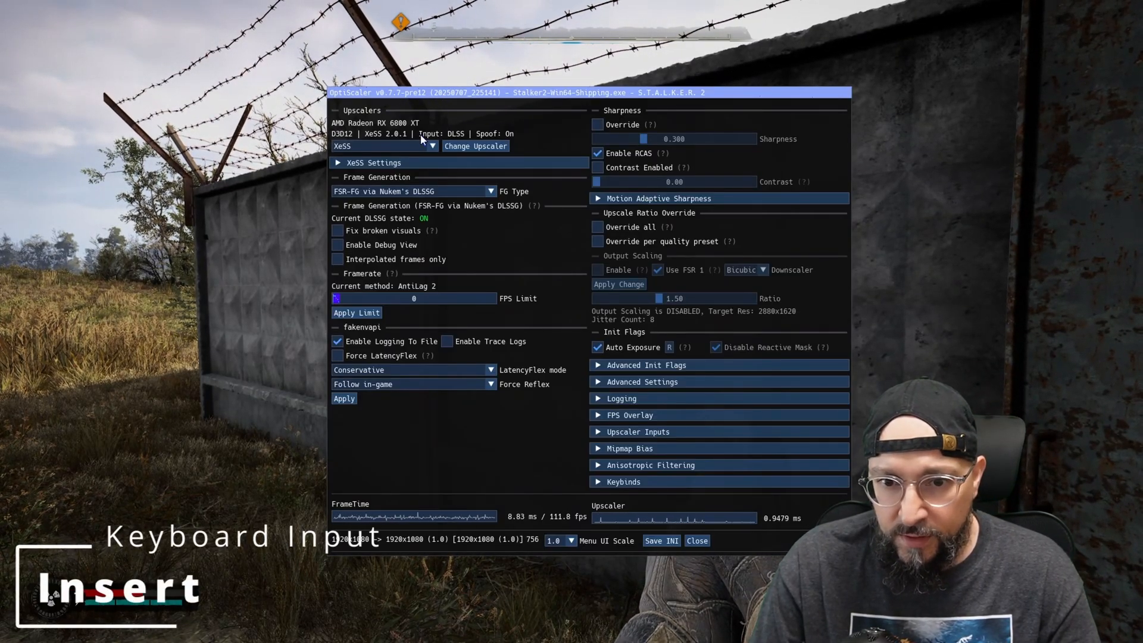
{"action": "left_click", "coordinate": [383, 146]}
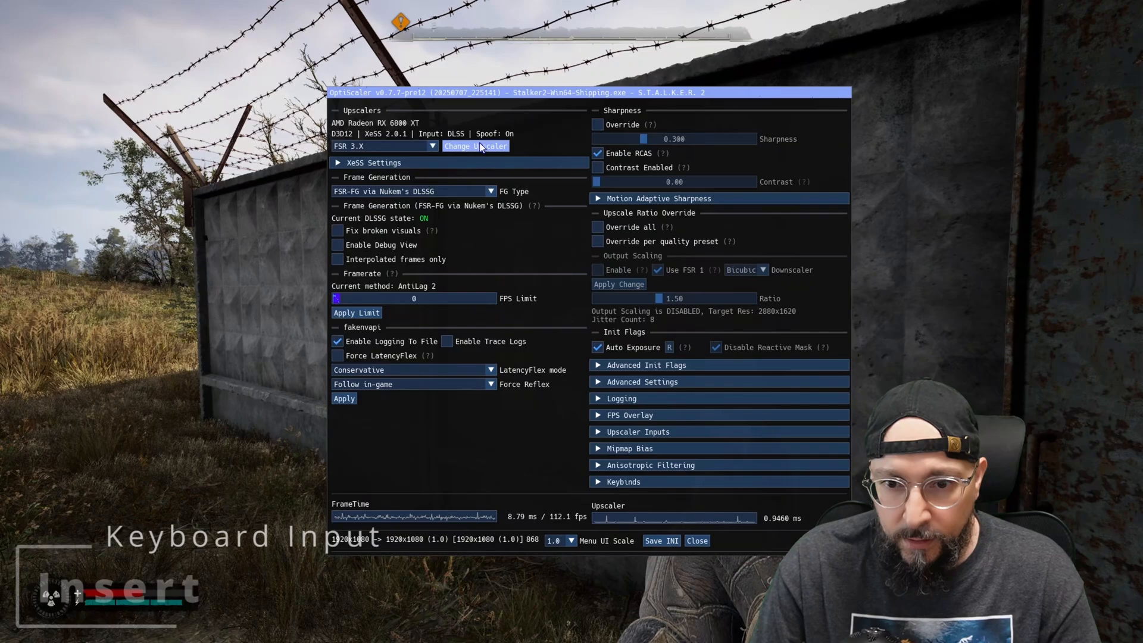
{"action": "left_click", "coordinate": [475, 146]}
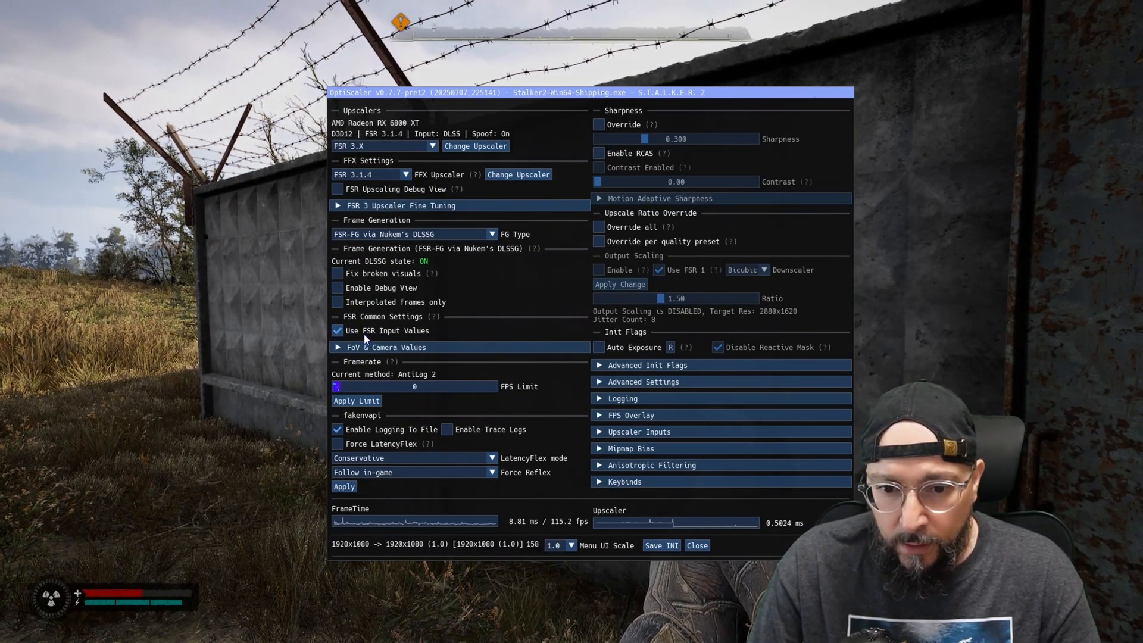
{"action": "left_click", "coordinate": [337, 331]}
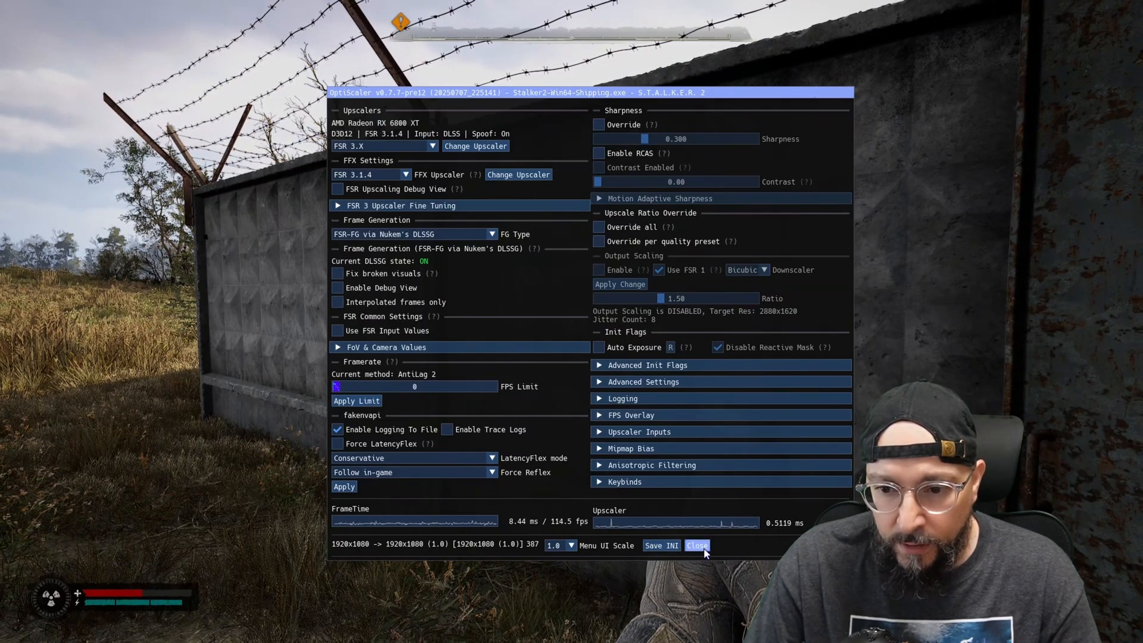
{"action": "left_click", "coordinate": [696, 546]}
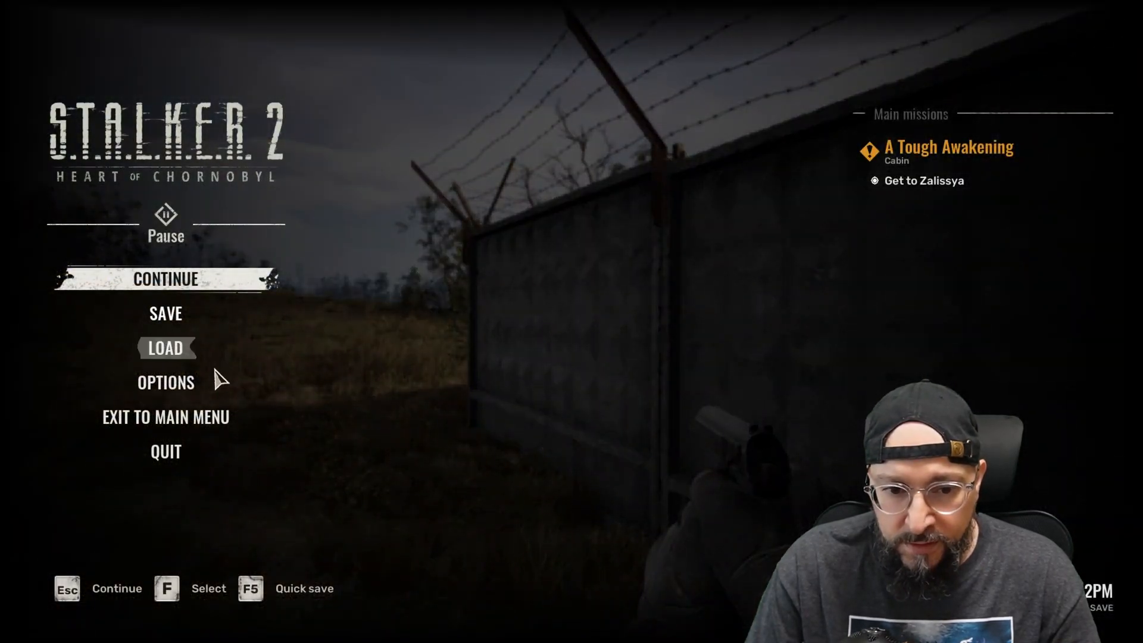
Review Graphics and Display options, confirming DLSS upscaling with DLAA and frame generation on.
{"action": "left_click", "coordinate": [166, 381]}
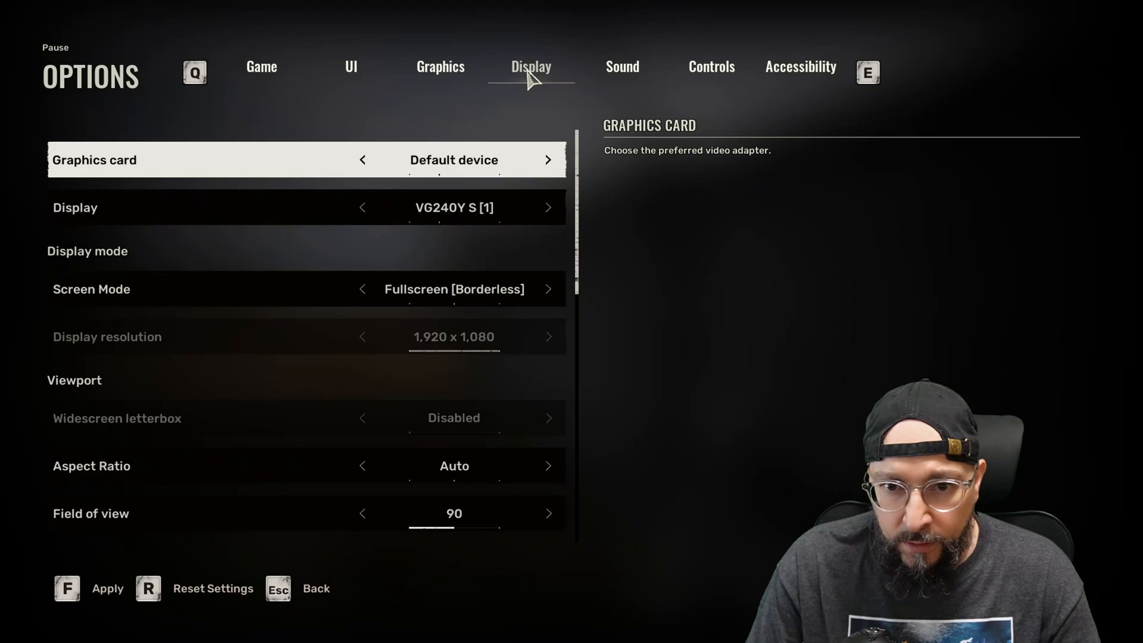
{"action": "left_click", "coordinate": [441, 67]}
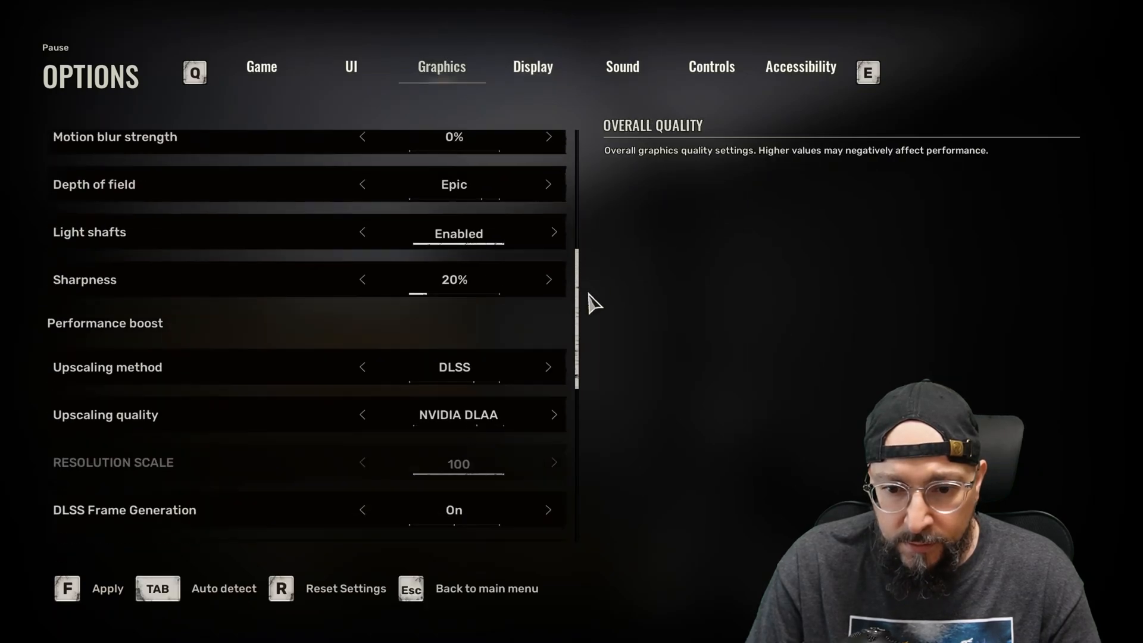
{"action": "scroll", "scroll_direction": "down", "scroll_amount": 3}
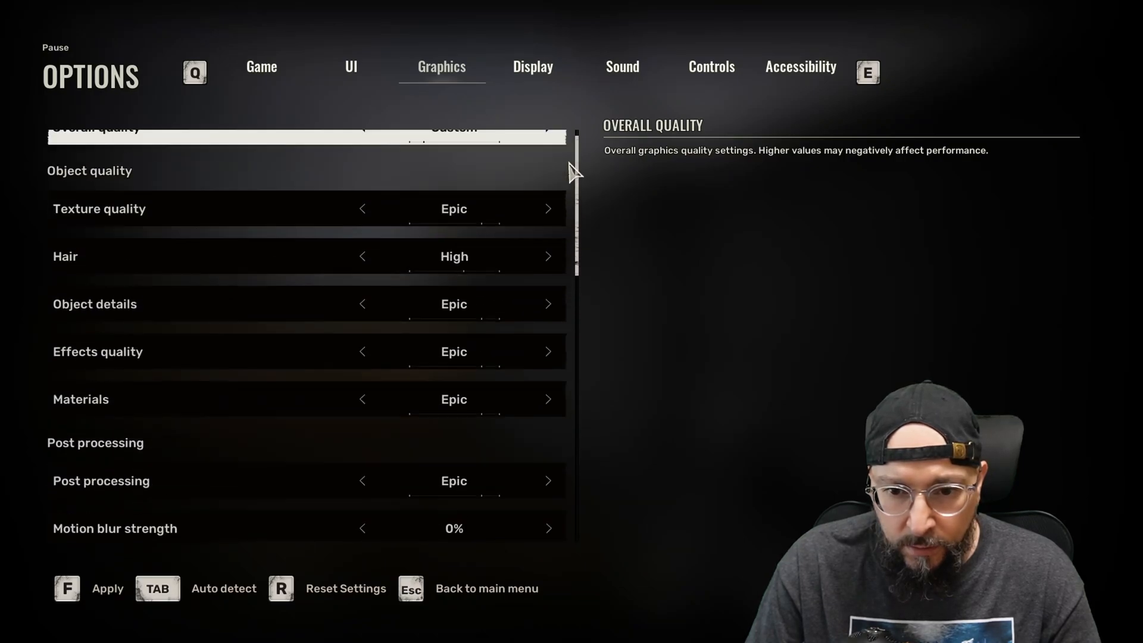
{"action": "left_click", "coordinate": [531, 66]}
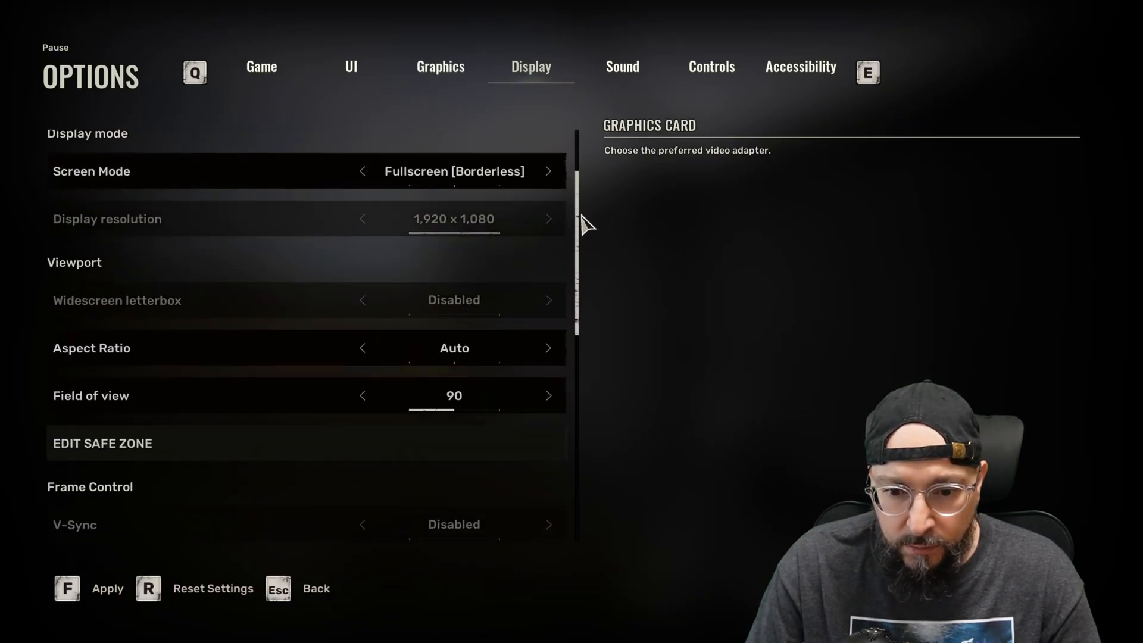
{"action": "scroll", "scroll_direction": "down", "scroll_amount": 3}
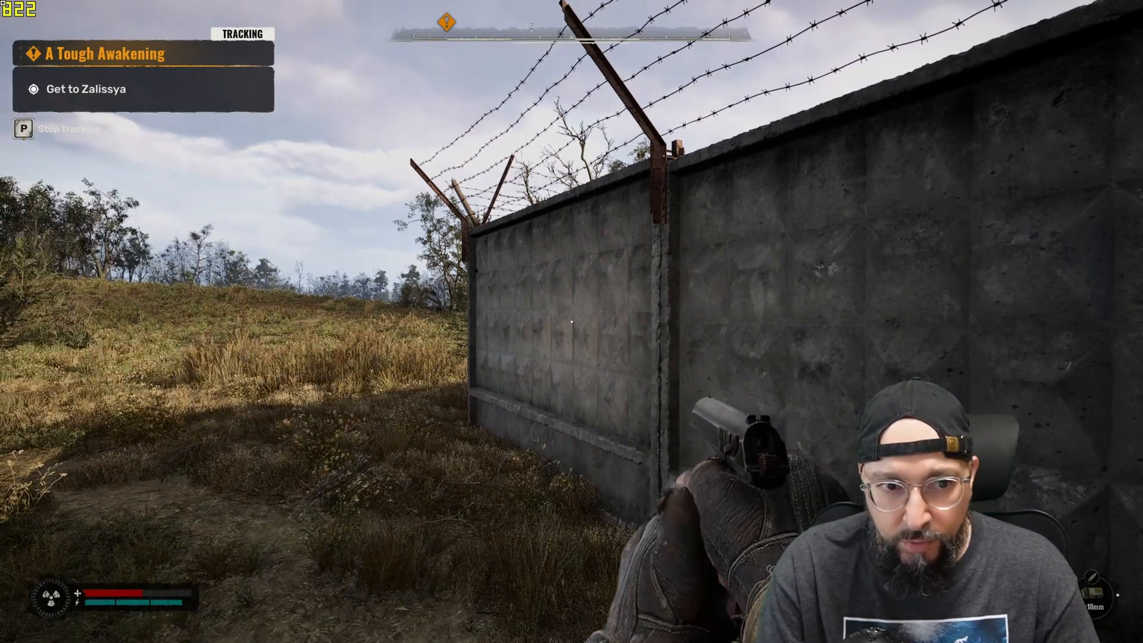
Toggle the performance readout with Alt+Shift+L and cycle it to show frame rate, latency and frame time.
{"action": "key", "text": "alt+shift+l"}
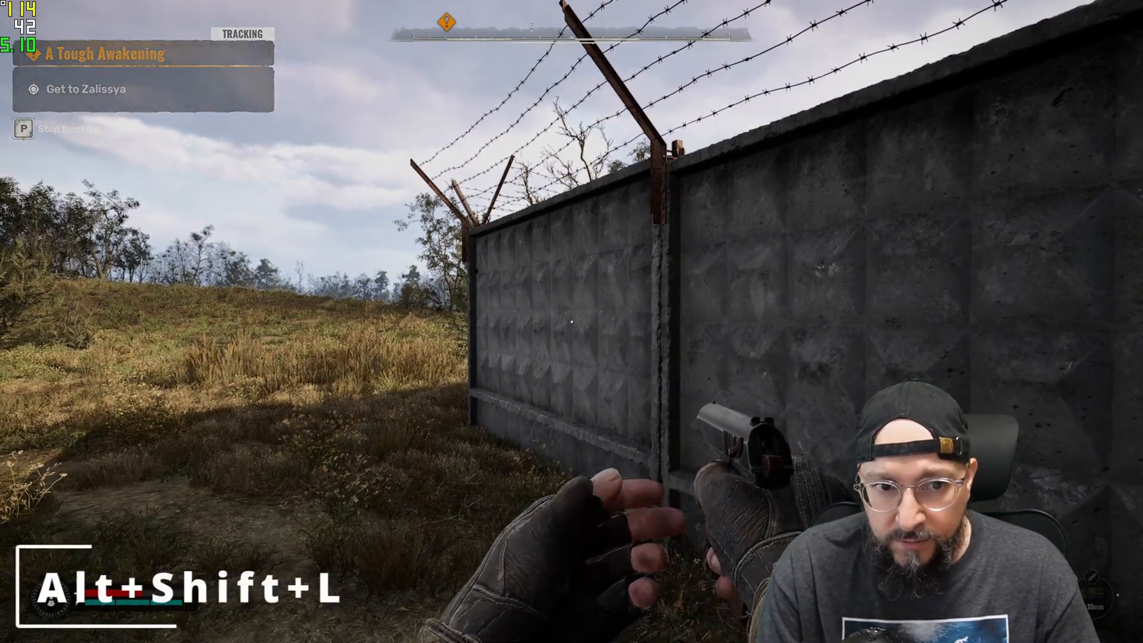
{"action": "key", "text": "alt+shift+l"}
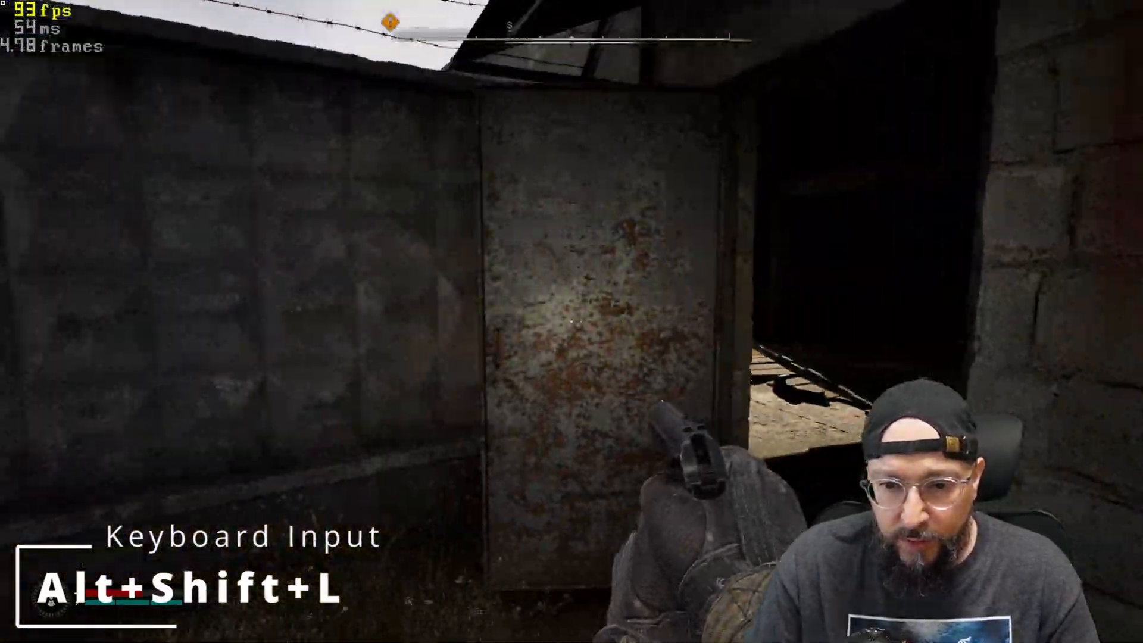
{"action": "key", "text": "alt+shift+l"}
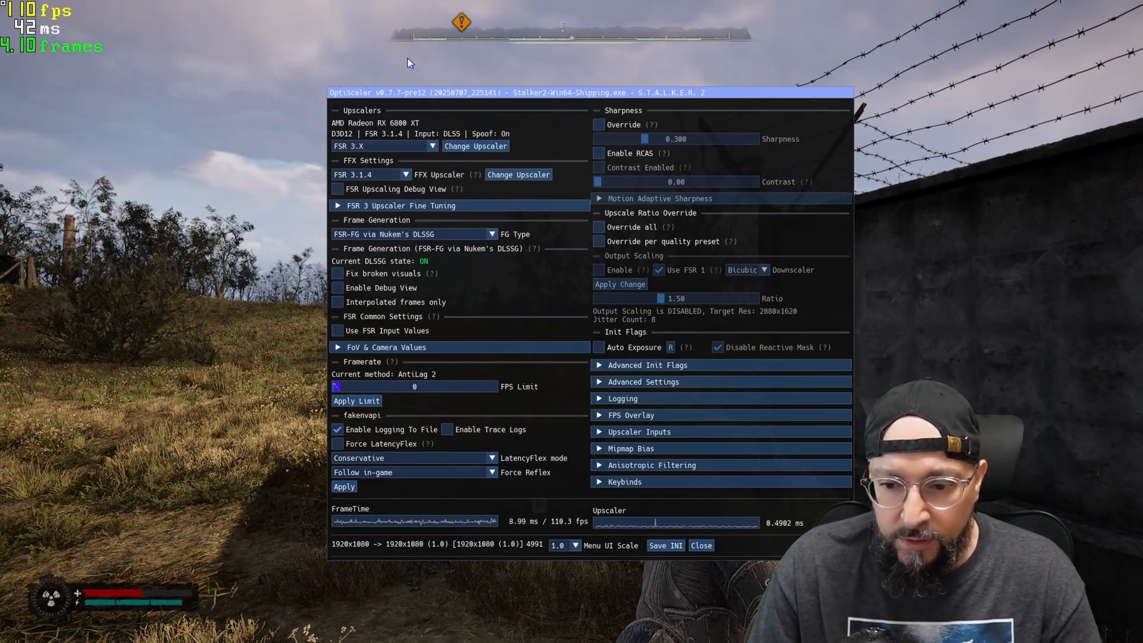
Close the OptiScaler overlay and resume gameplay at around 111 fps.
{"action": "left_click", "coordinate": [700, 545]}
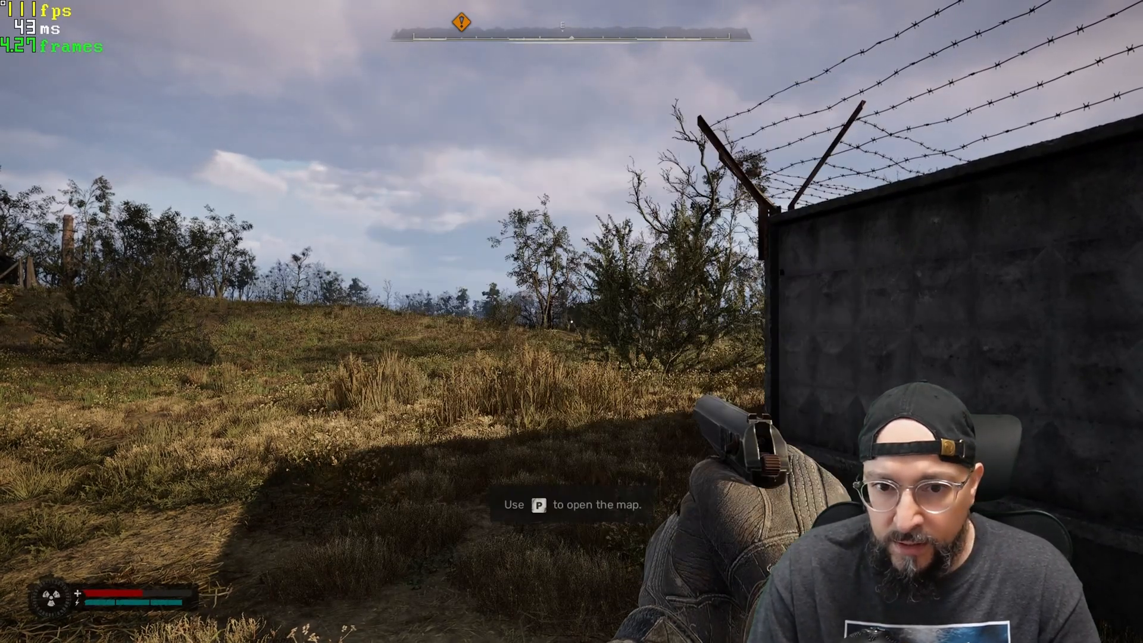
{"action": "key", "text": "Escape"}
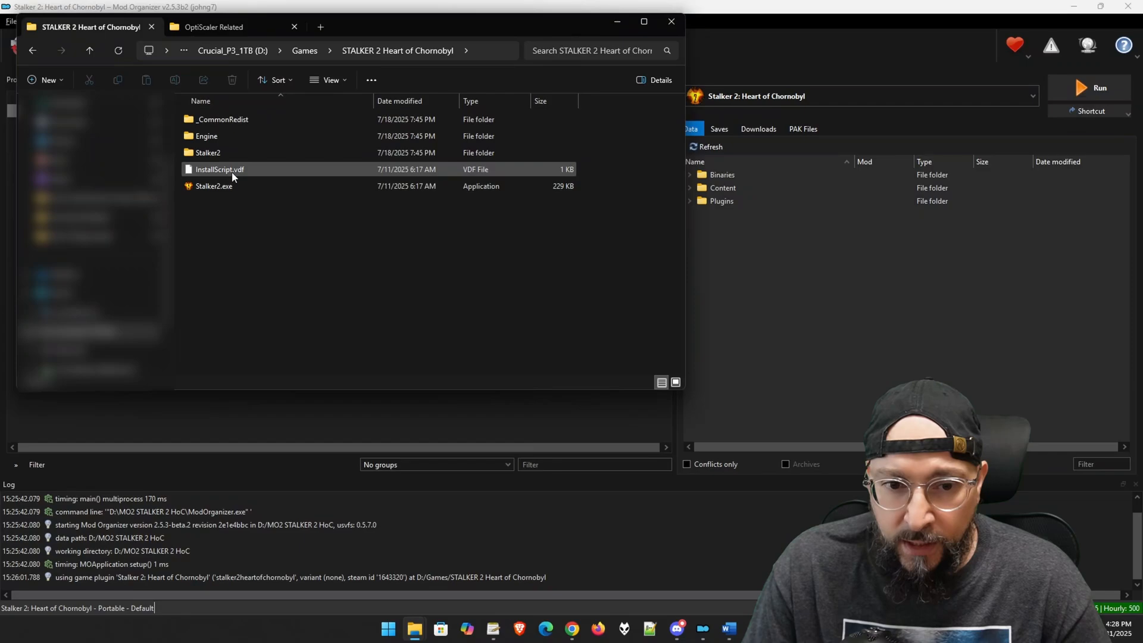
{"action": "mouse_move", "coordinate": [208, 153]}
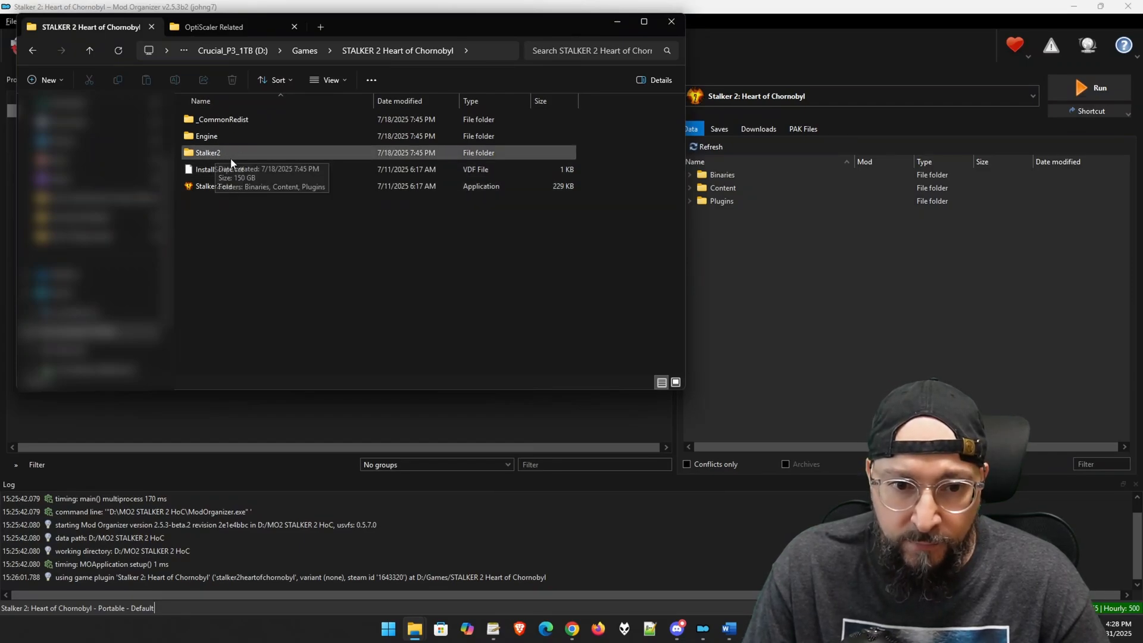
Browse to Stalker2\Binaries\Win64 and select OptiScaler.ini, nvapi64.dll and Remove OptiScaler.bat.
{"action": "double_click", "coordinate": [208, 153]}
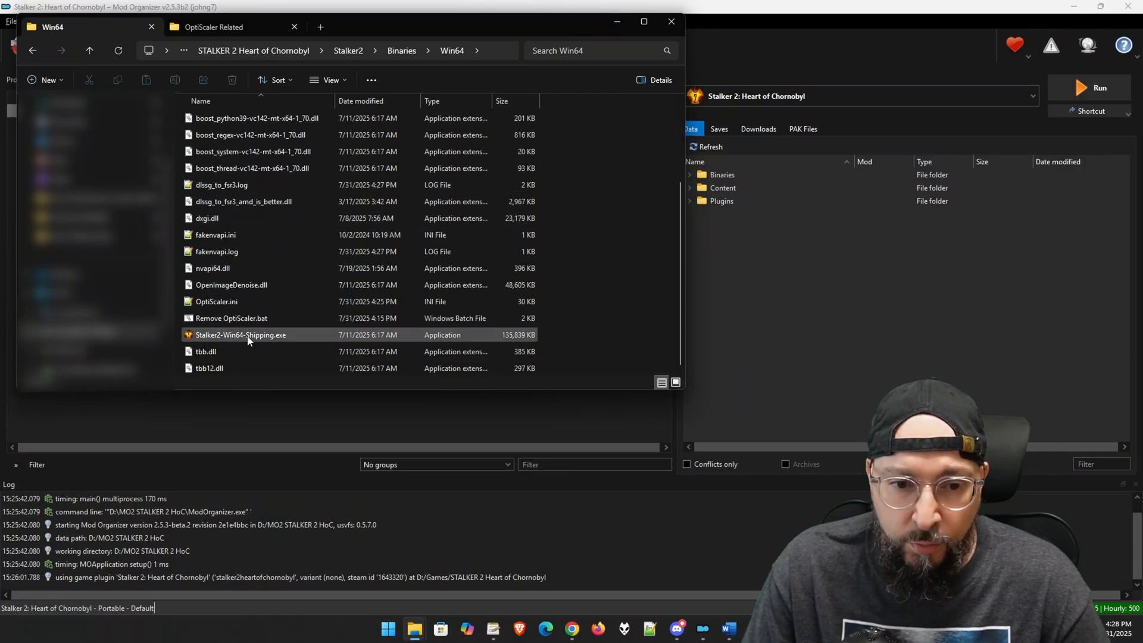
{"action": "mouse_move", "coordinate": [241, 335]}
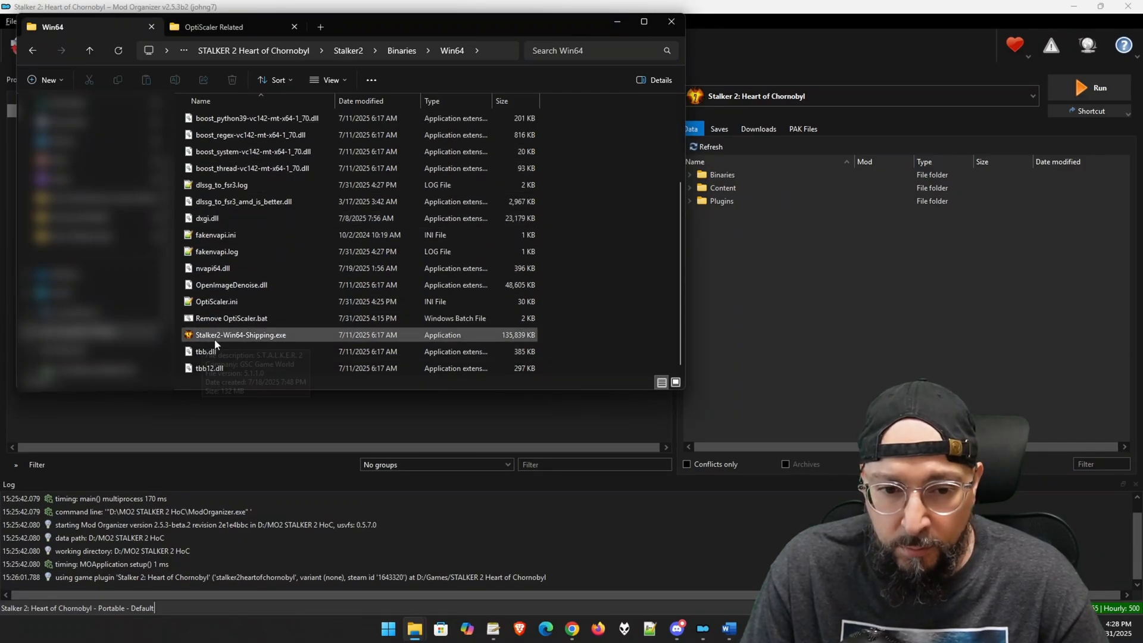
{"action": "mouse_move", "coordinate": [240, 334]}
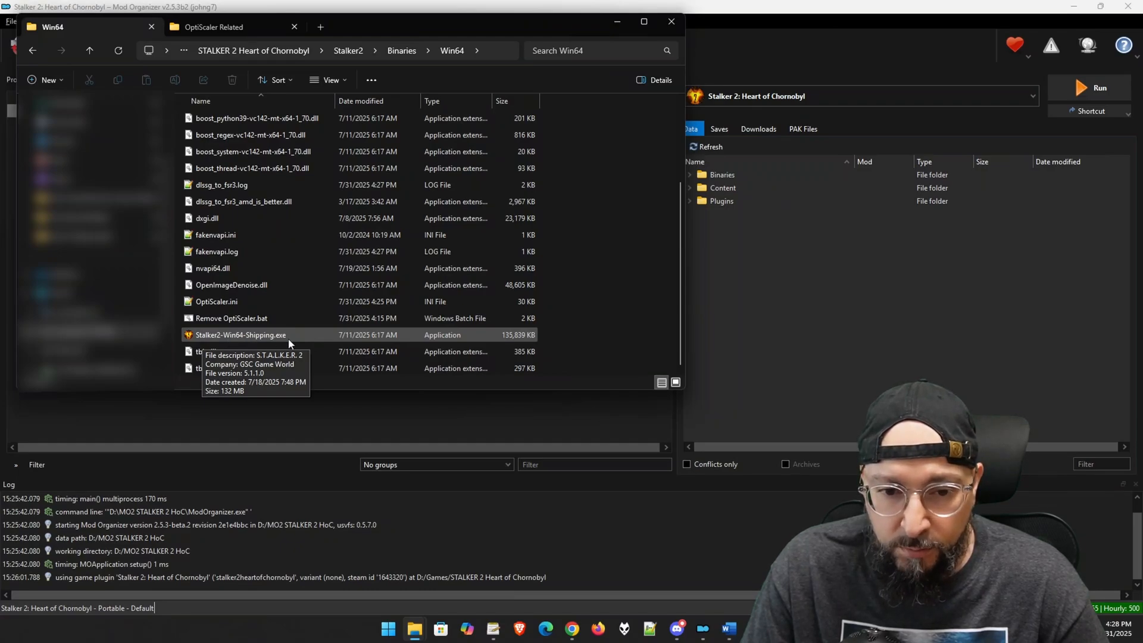
{"action": "left_click", "coordinate": [215, 302]}
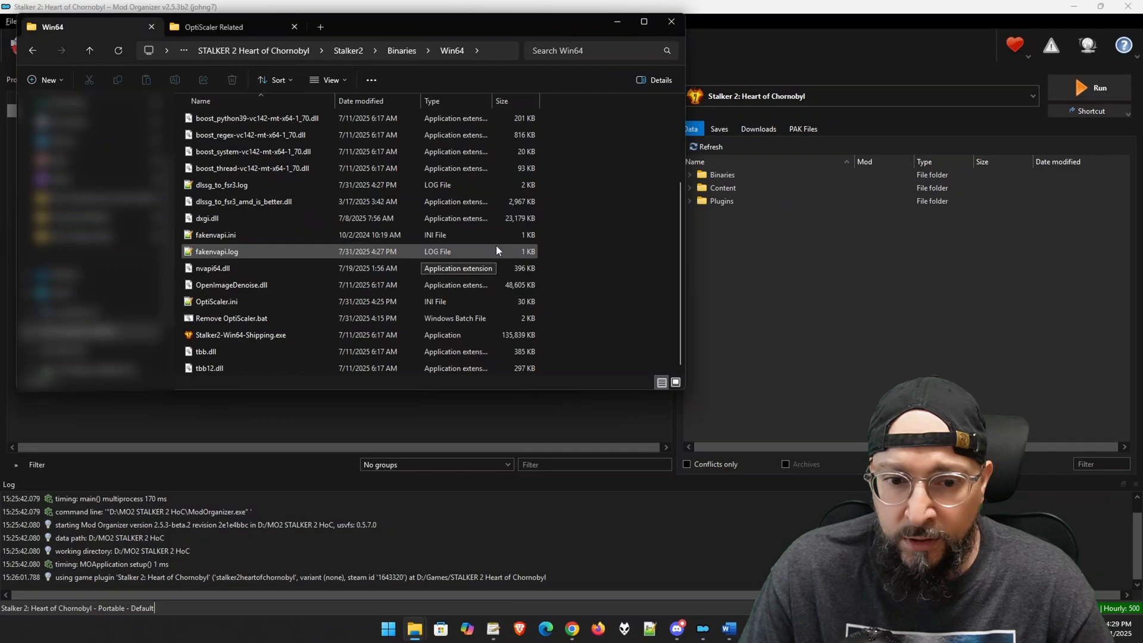
{"action": "left_click", "coordinate": [216, 302]}
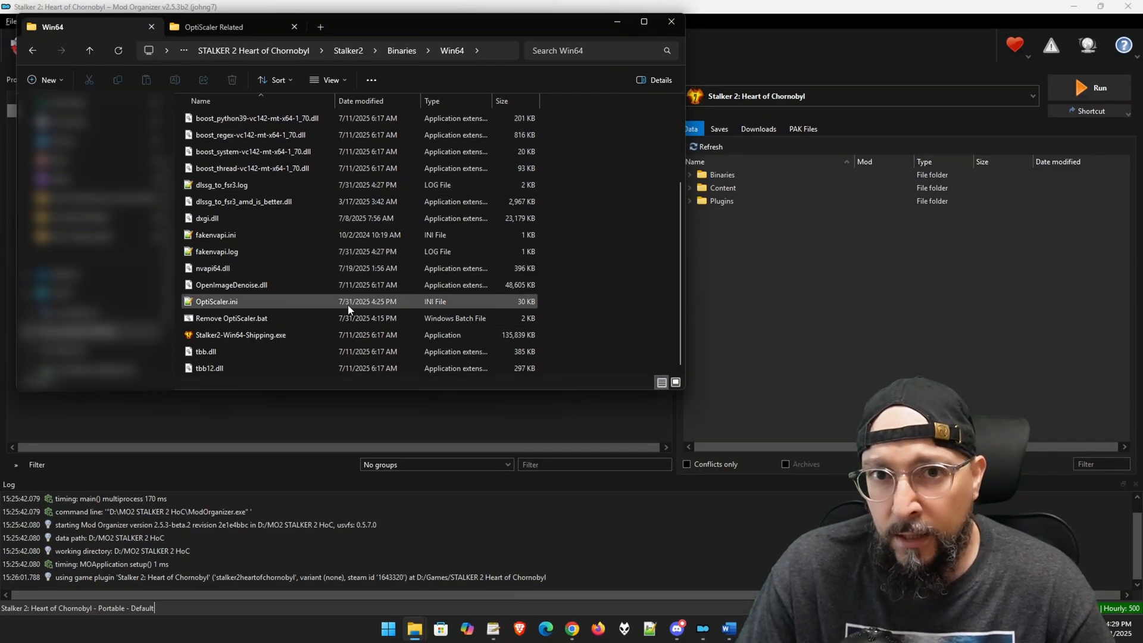
{"action": "left_click", "coordinate": [212, 268]}
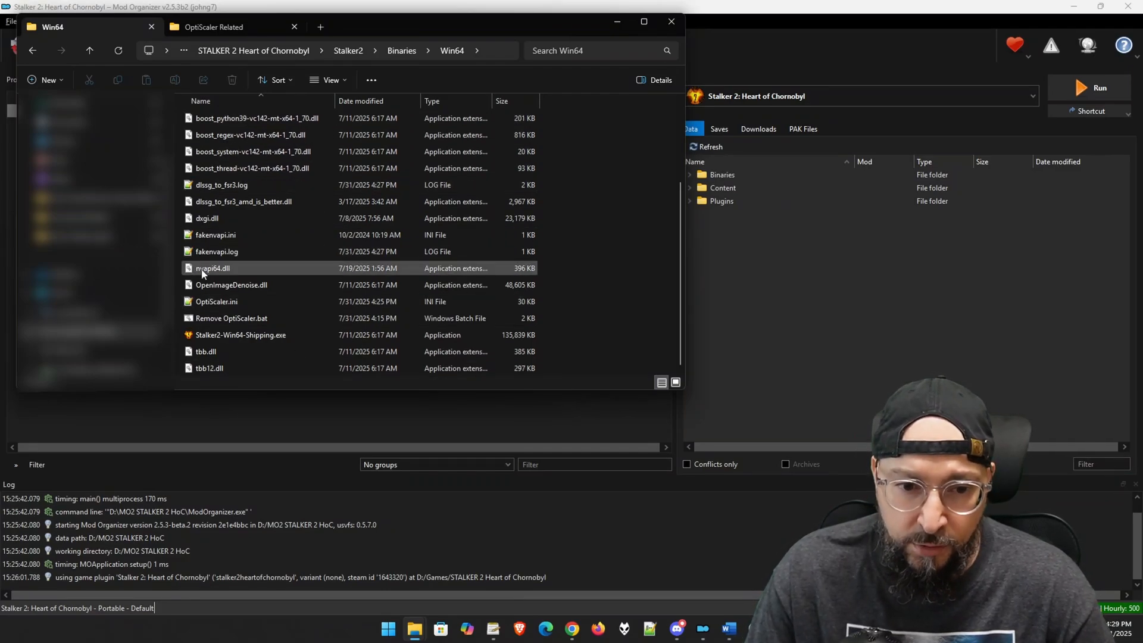
{"action": "left_click", "coordinate": [230, 318]}
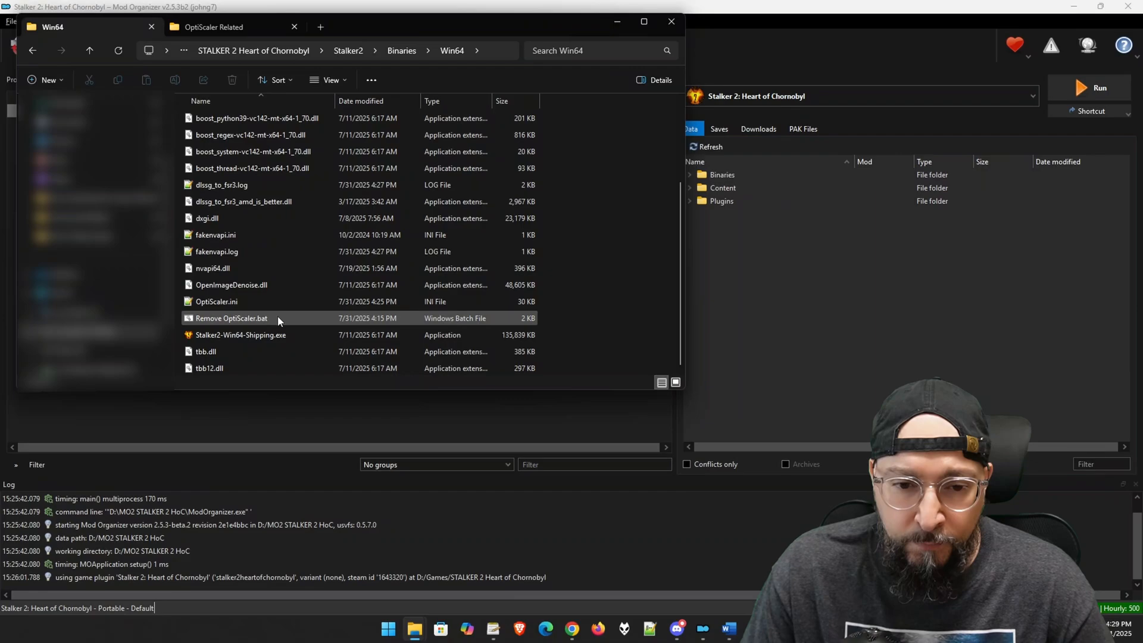
{"action": "mouse_move", "coordinate": [233, 323]}
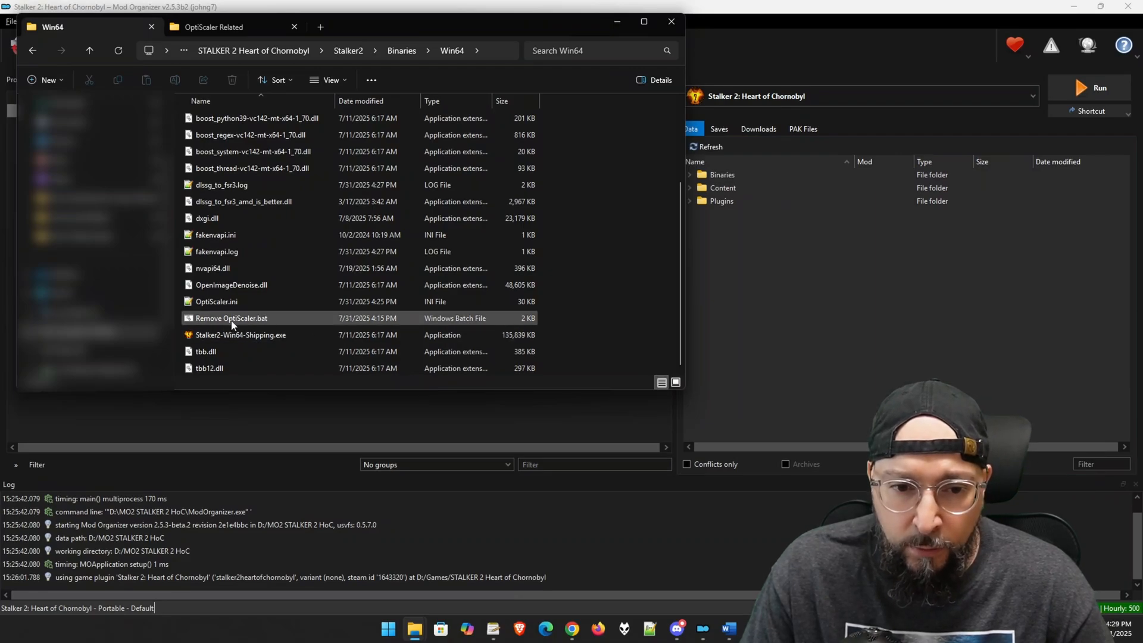
{"action": "mouse_move", "coordinate": [230, 318]}
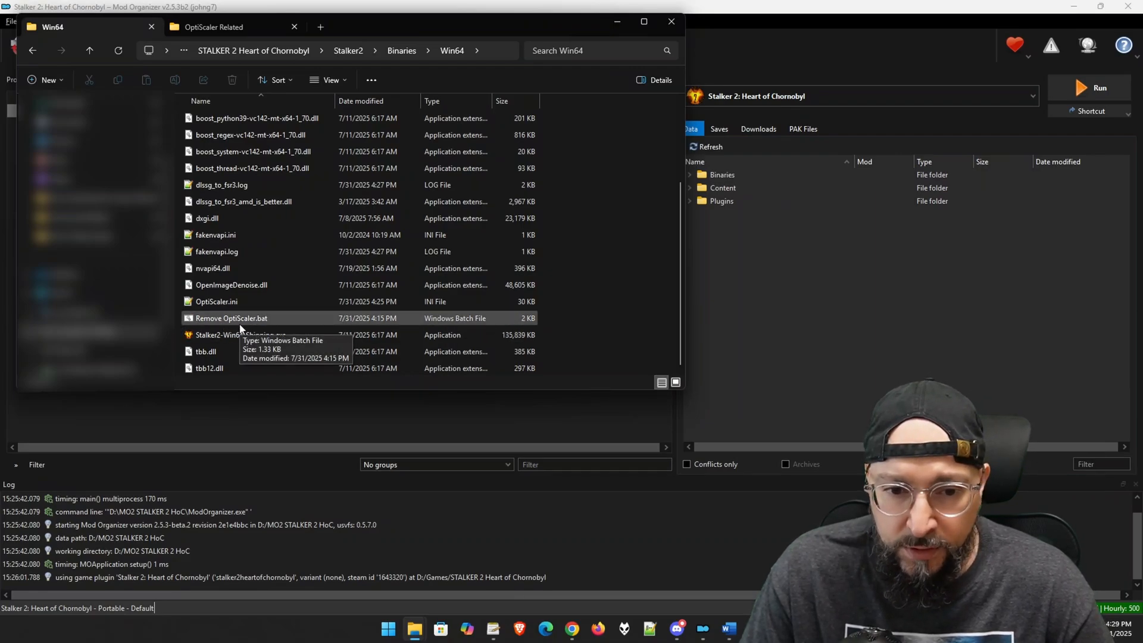
Run Remove OptiScaler.bat and confirm the uninstall with 'y'.
{"action": "double_click", "coordinate": [230, 318]}
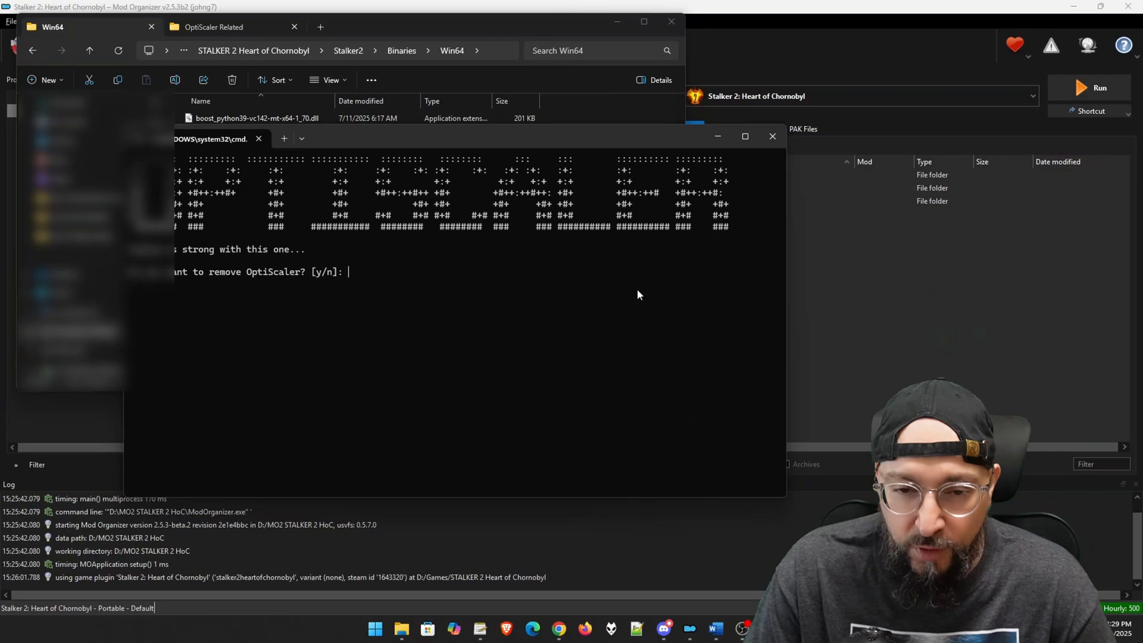
{"action": "type", "text": "y"}
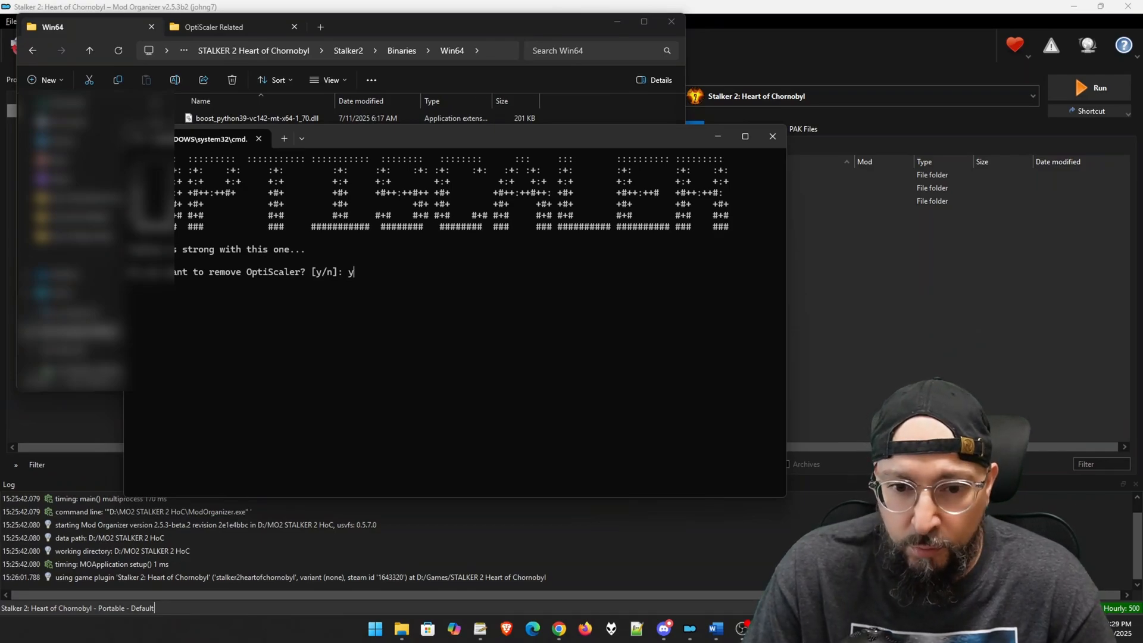
{"action": "key", "text": "enter"}
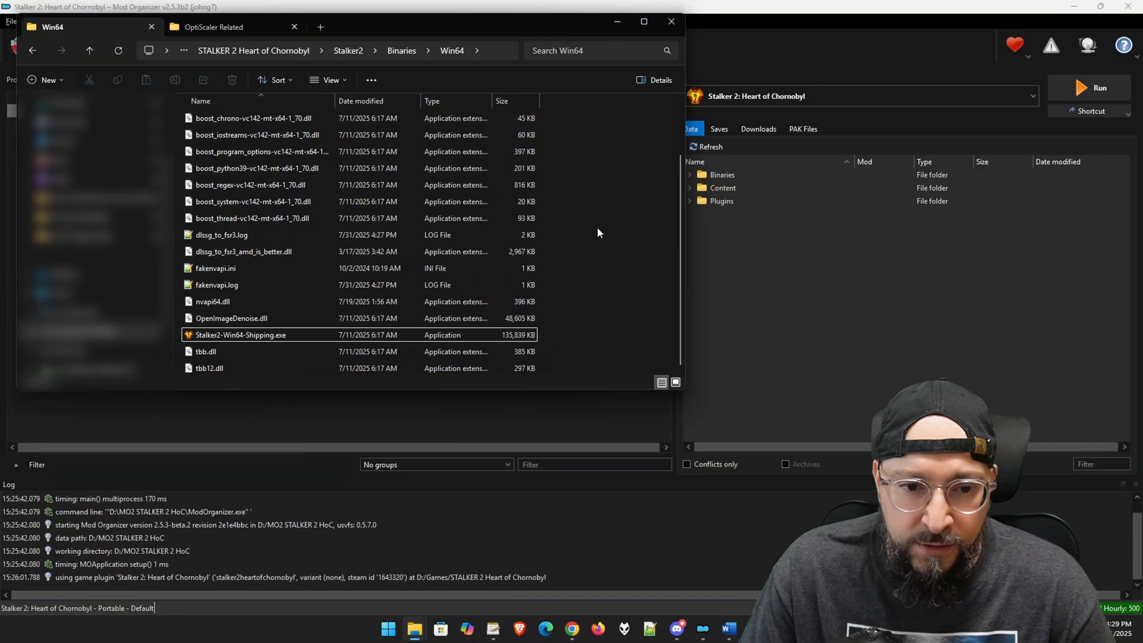
{"action": "mouse_move", "coordinate": [559, 284]}
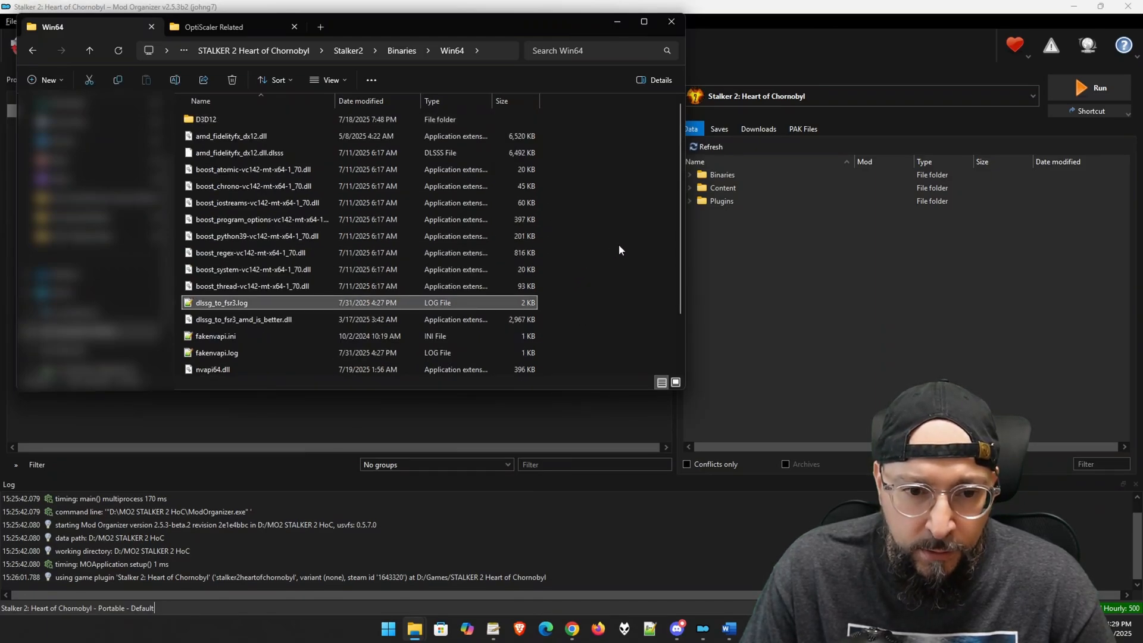
{"action": "scroll", "scroll_direction": "down", "scroll_amount": 3}
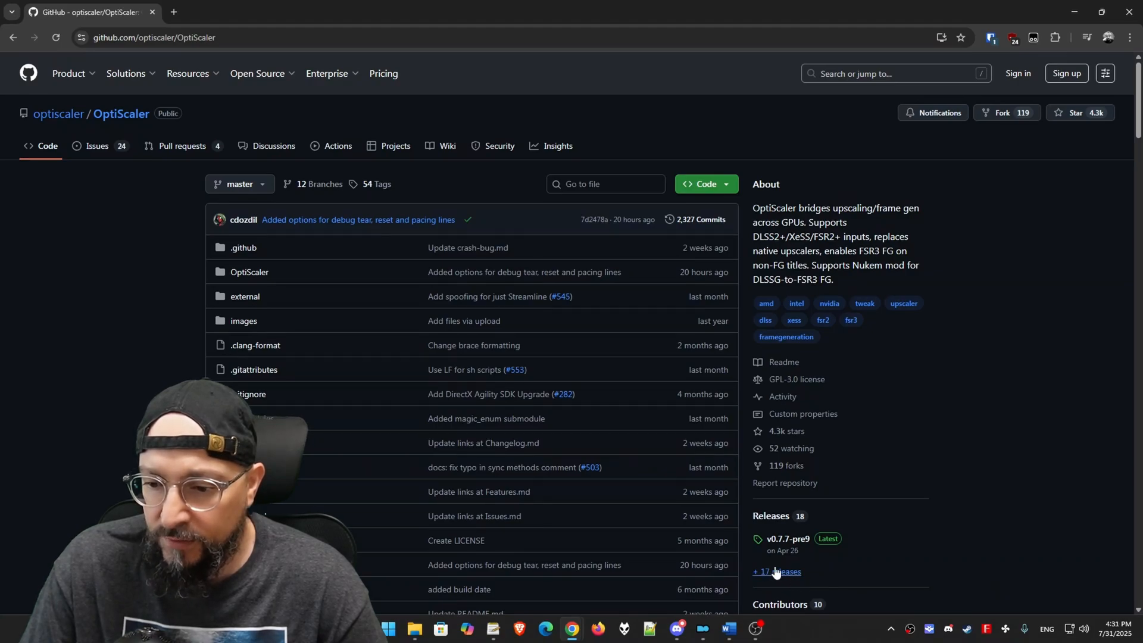
{"action": "mouse_move", "coordinate": [796, 572]}
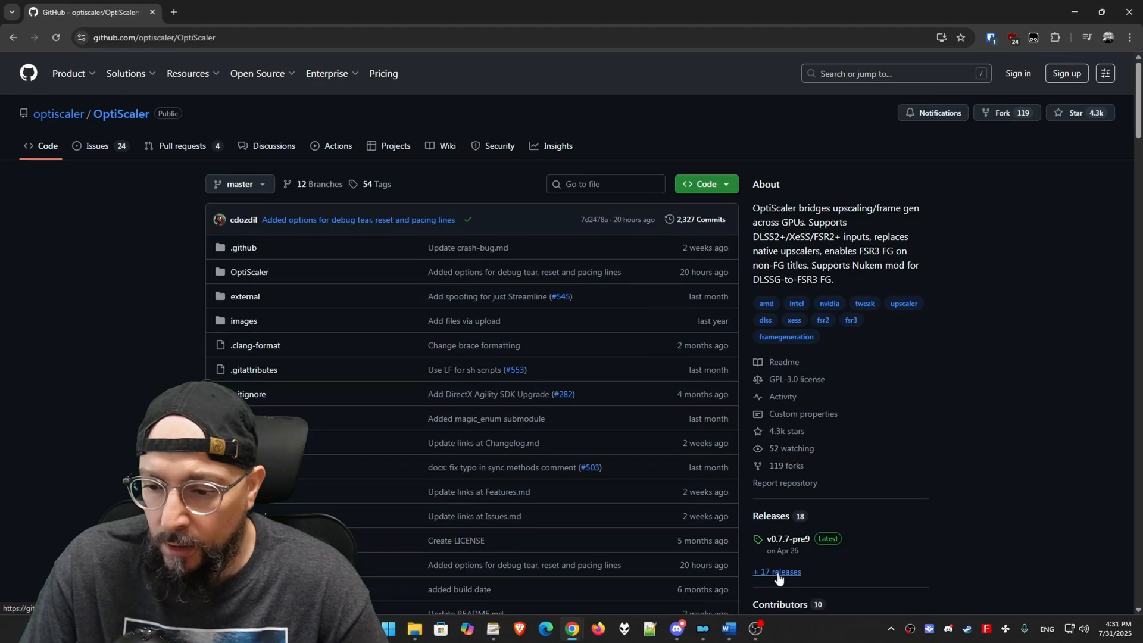
Open OptiScaler's full releases list and expand the Nightly Builds assets showing the pre13 archive.
{"action": "left_click", "coordinate": [775, 572]}
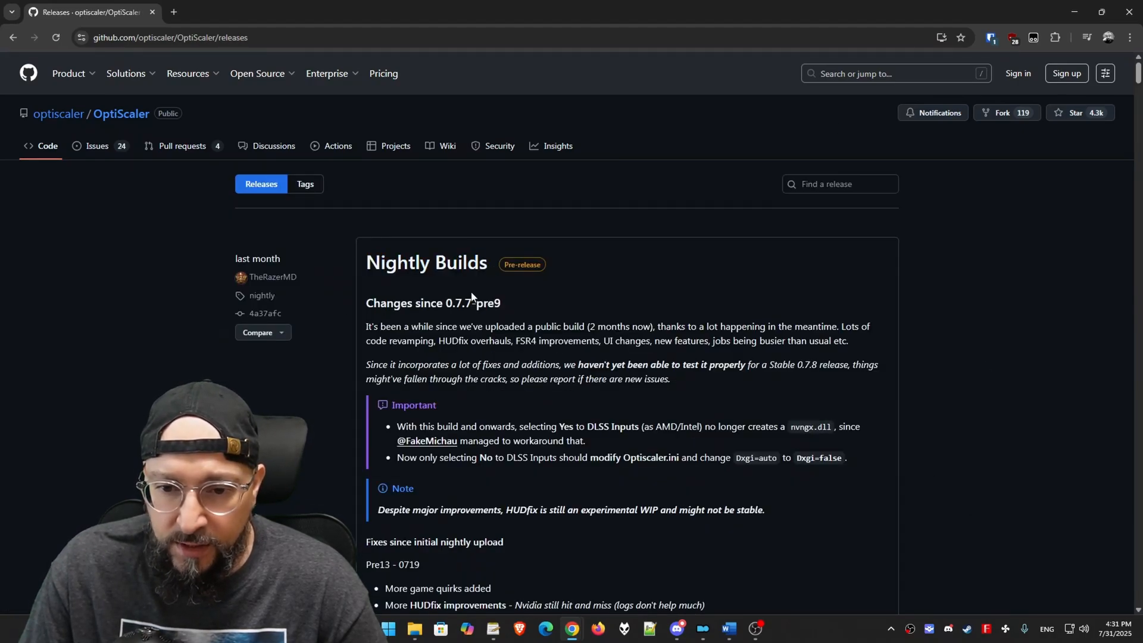
{"action": "mouse_move", "coordinate": [419, 293]}
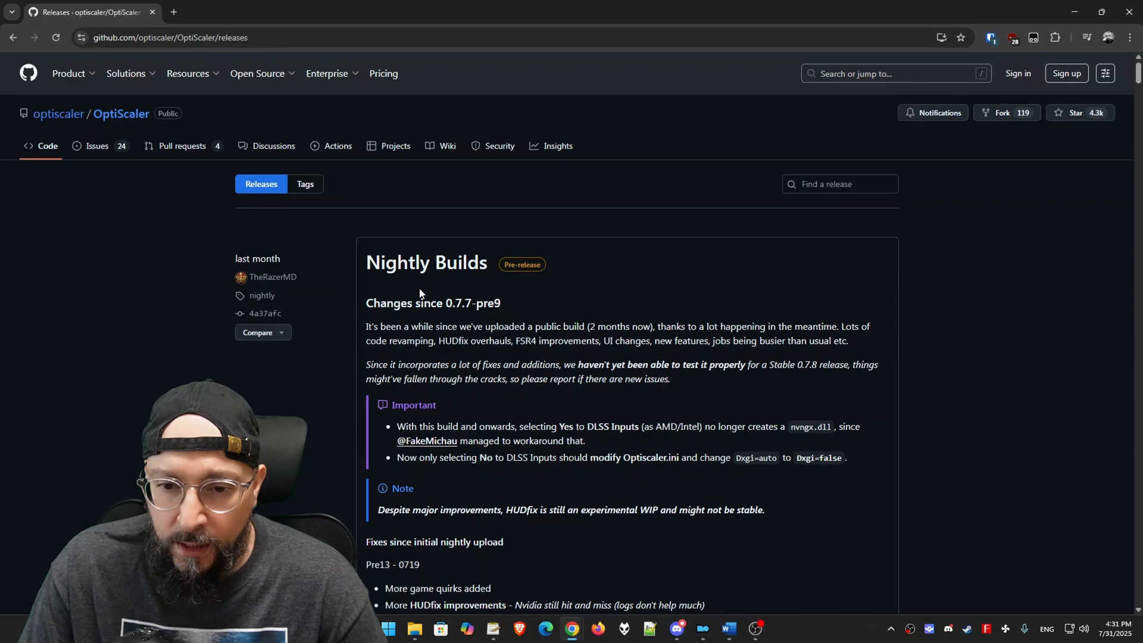
{"action": "scroll", "scroll_direction": "down", "scroll_amount": 3}
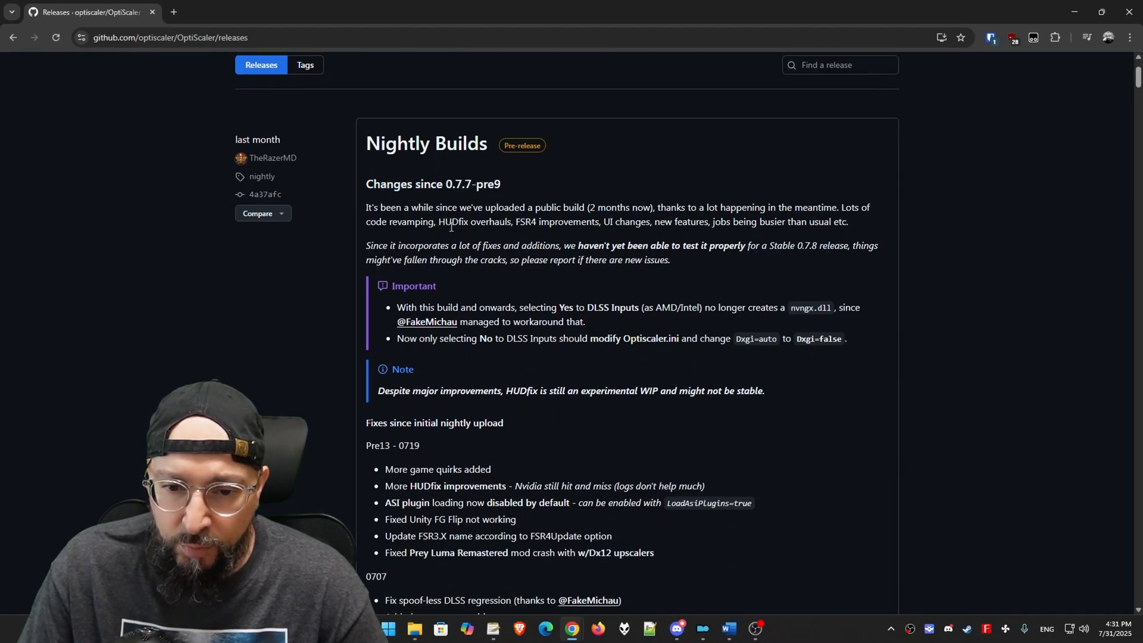
{"action": "scroll", "scroll_direction": "down", "scroll_amount": 3}
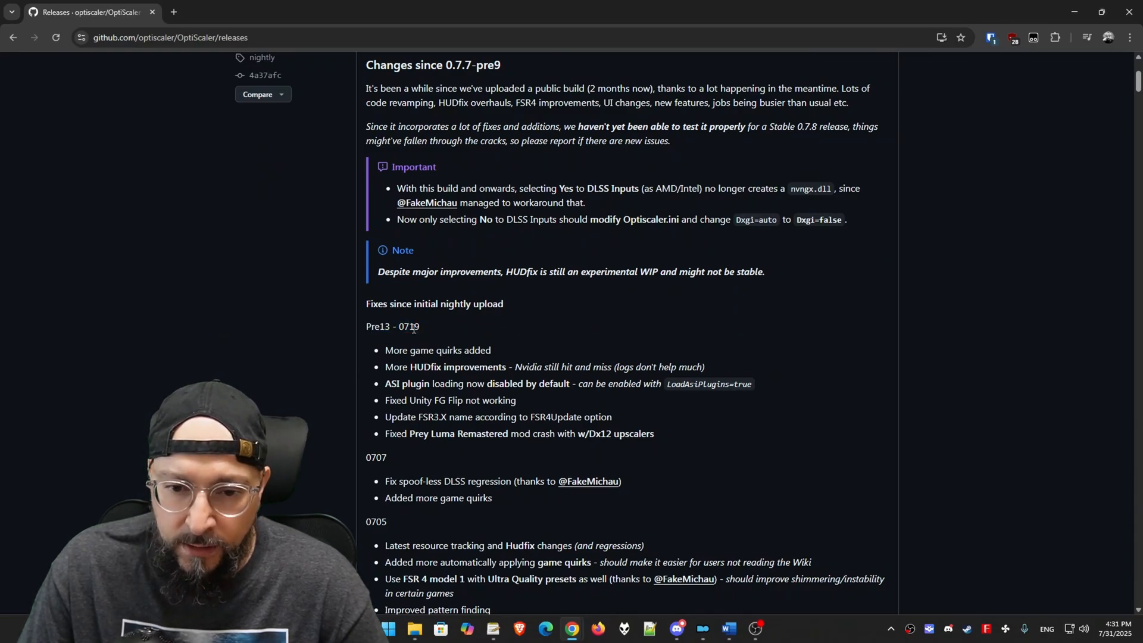
{"action": "scroll", "scroll_direction": "down", "scroll_amount": 3}
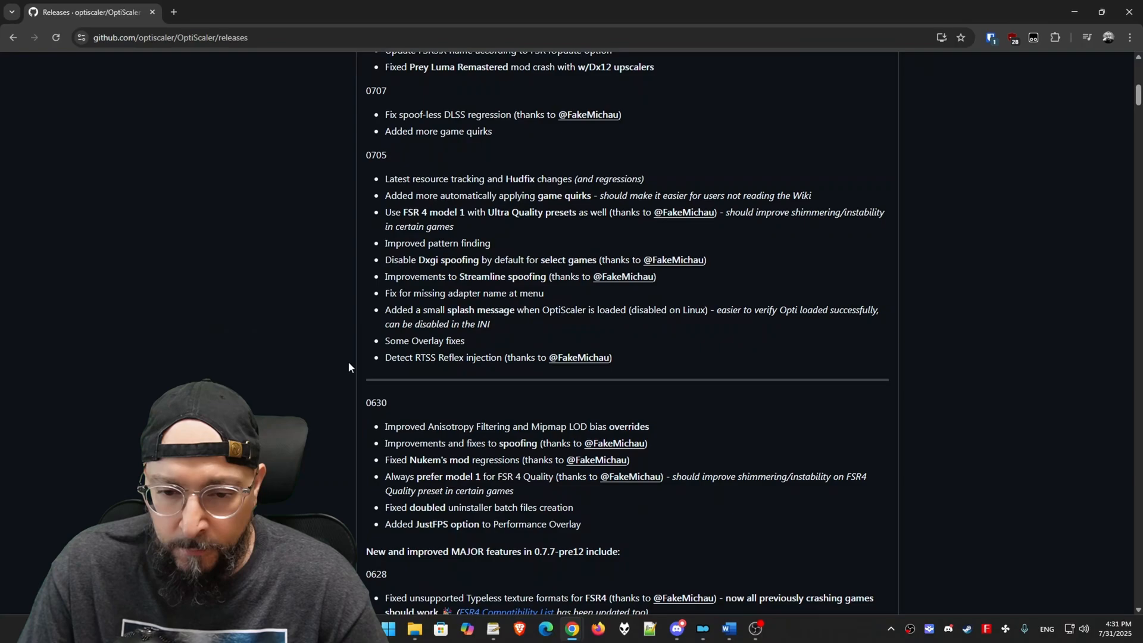
{"action": "scroll", "scroll_direction": "down", "scroll_amount": 3}
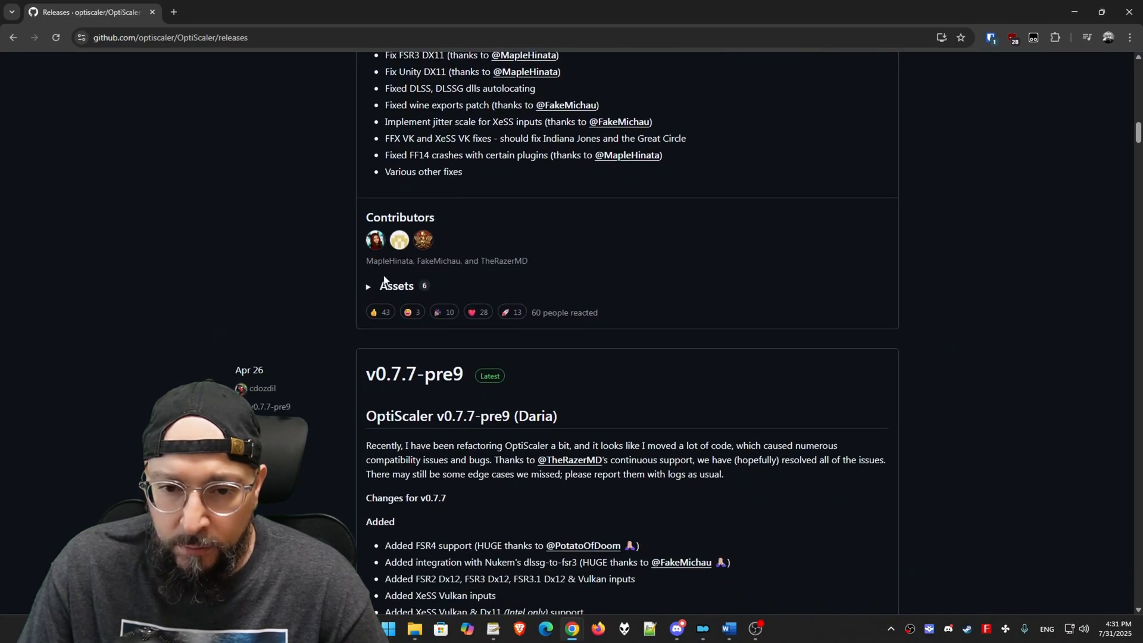
{"action": "left_click", "coordinate": [368, 285]}
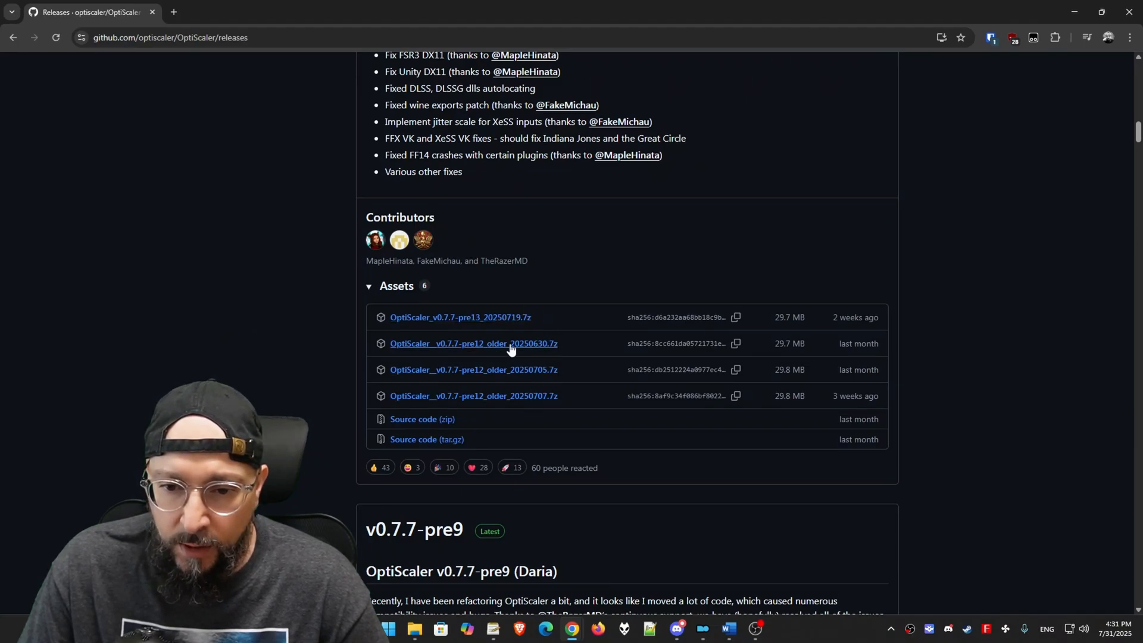
{"action": "mouse_move", "coordinate": [461, 317]}
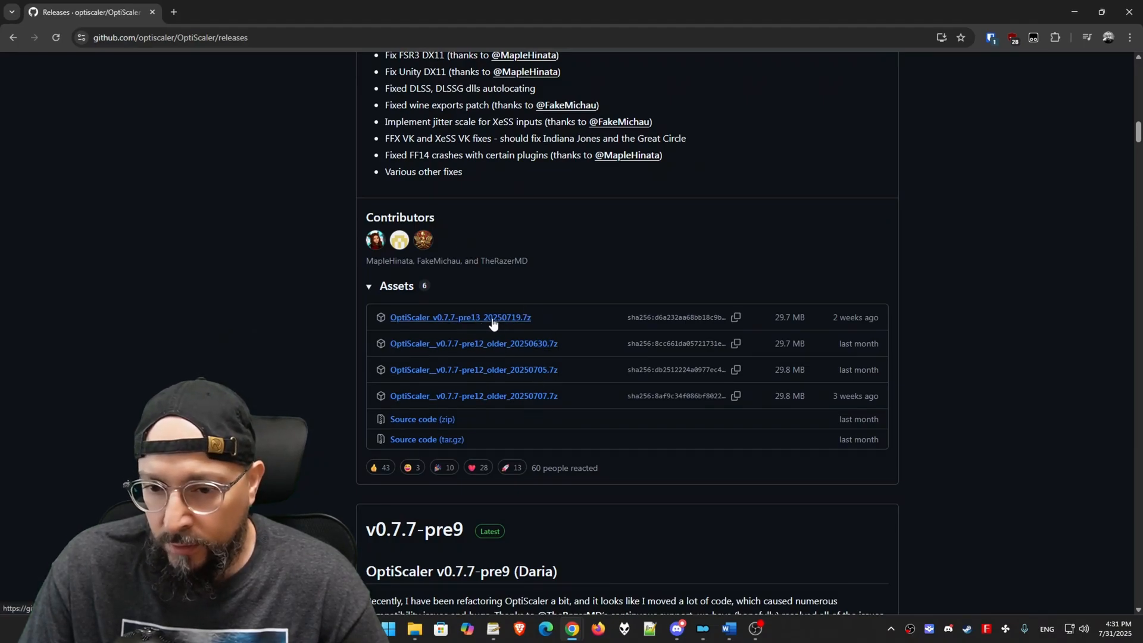
{"action": "mouse_move", "coordinate": [470, 321]}
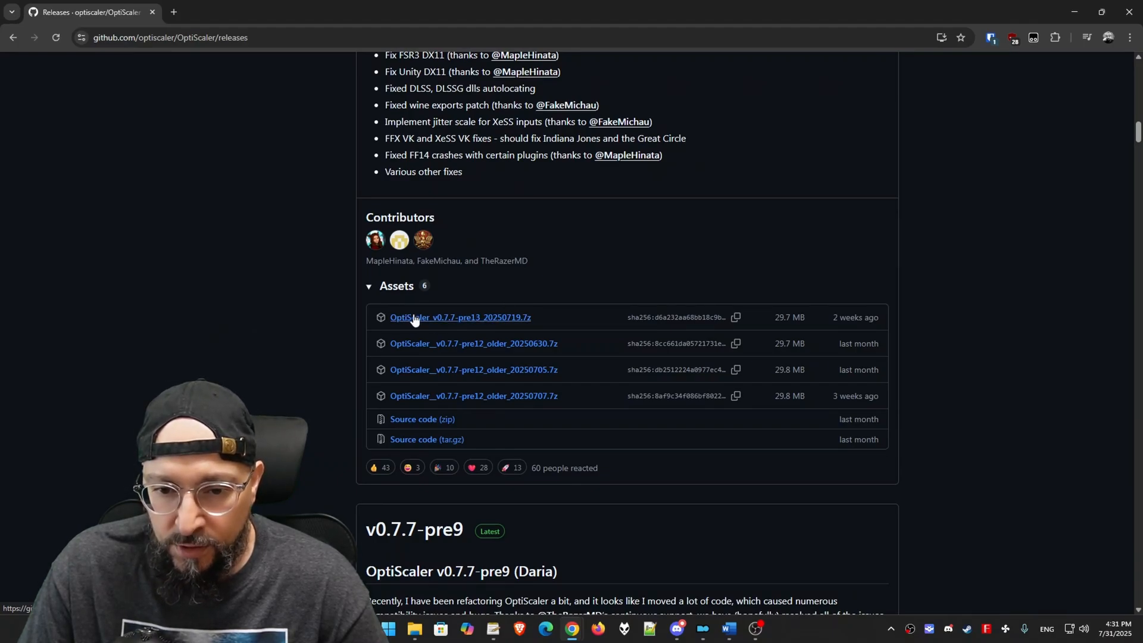
{"action": "mouse_move", "coordinate": [465, 323]}
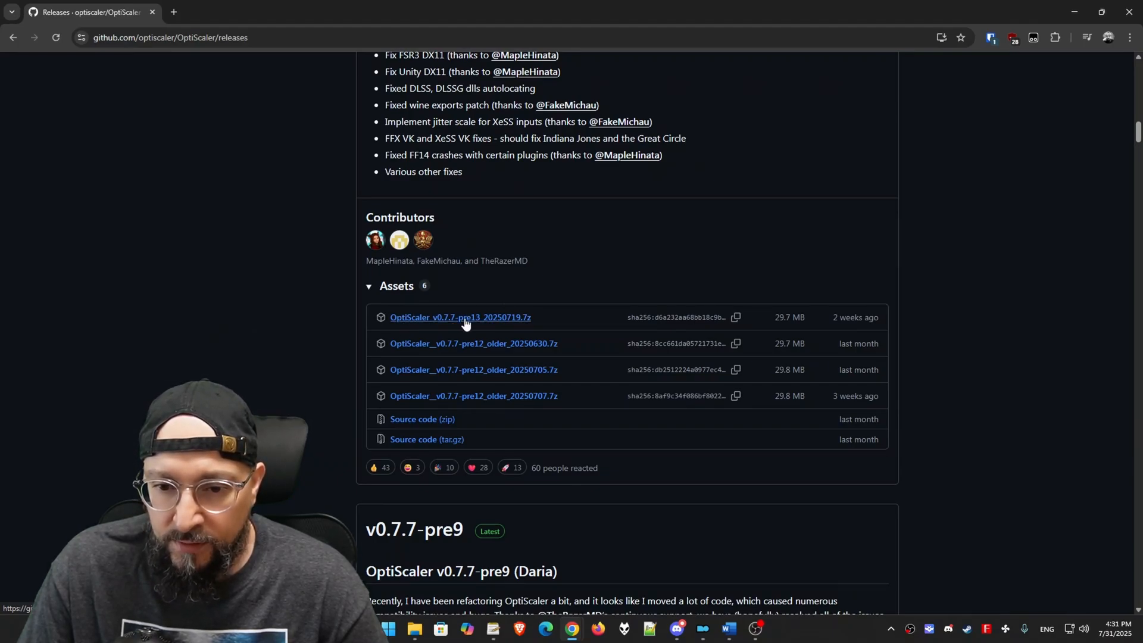
{"action": "mouse_move", "coordinate": [547, 321]}
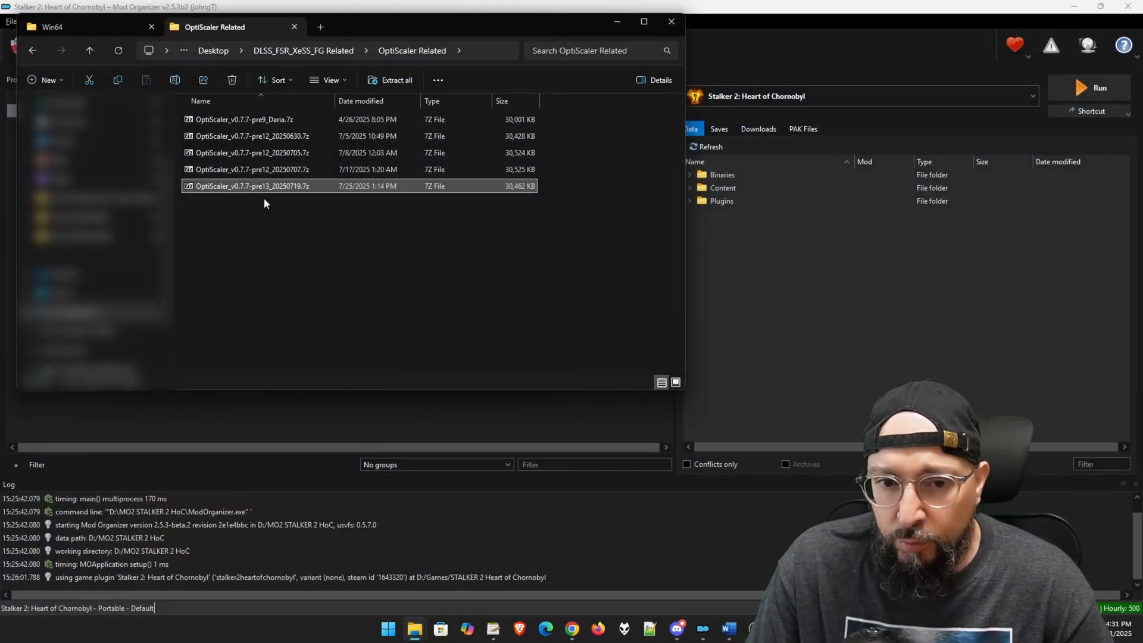
{"action": "mouse_move", "coordinate": [252, 189]}
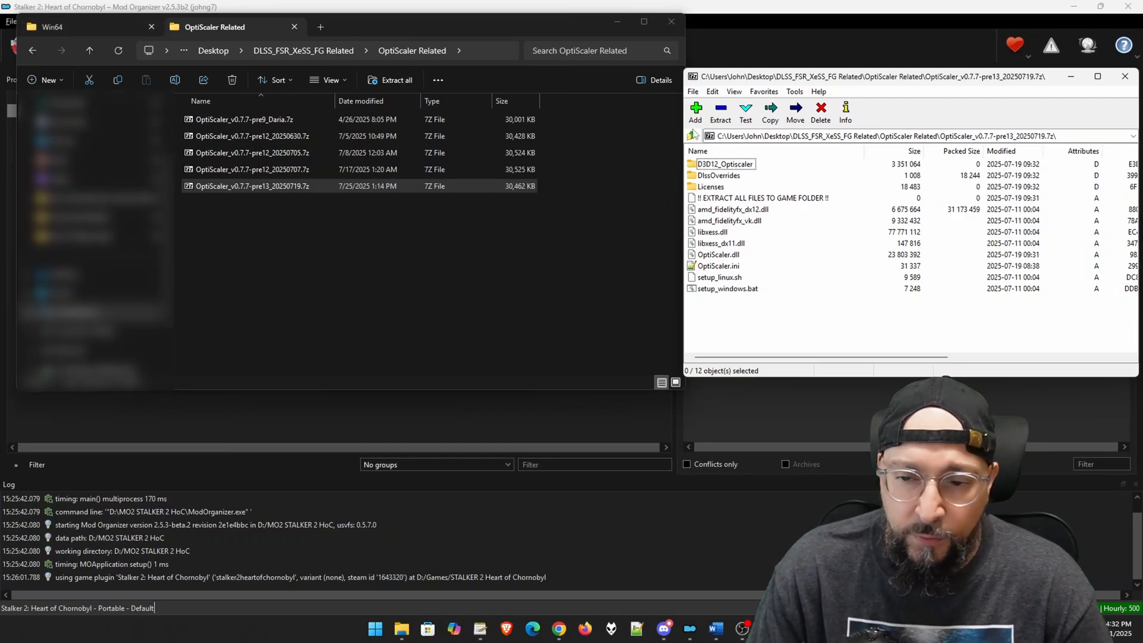
Extract setup_windows.bat and the pre13 OptiScaler files into Win64, then run setup_windows.bat.
{"action": "left_click", "coordinate": [727, 288]}
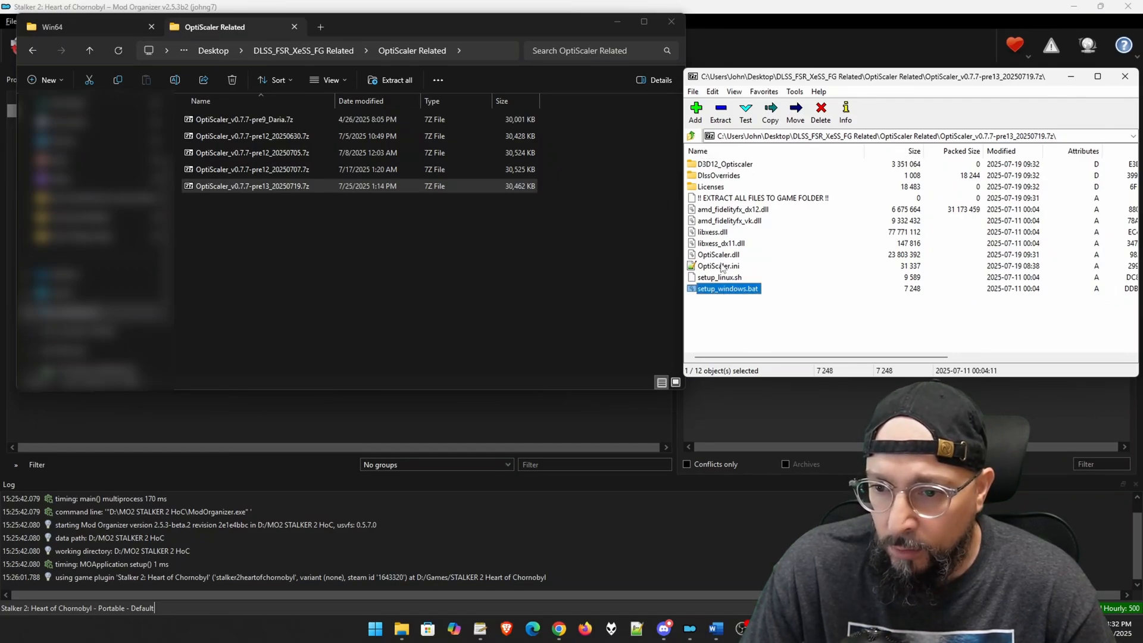
{"action": "left_click", "coordinate": [718, 254]}
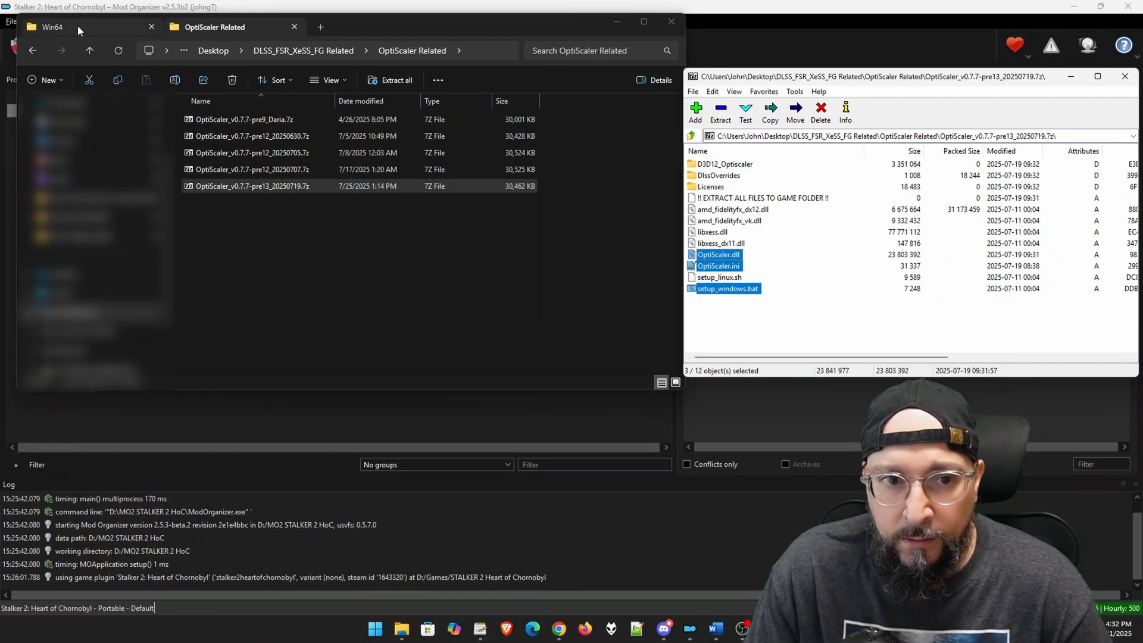
{"action": "left_click", "coordinate": [51, 26]}
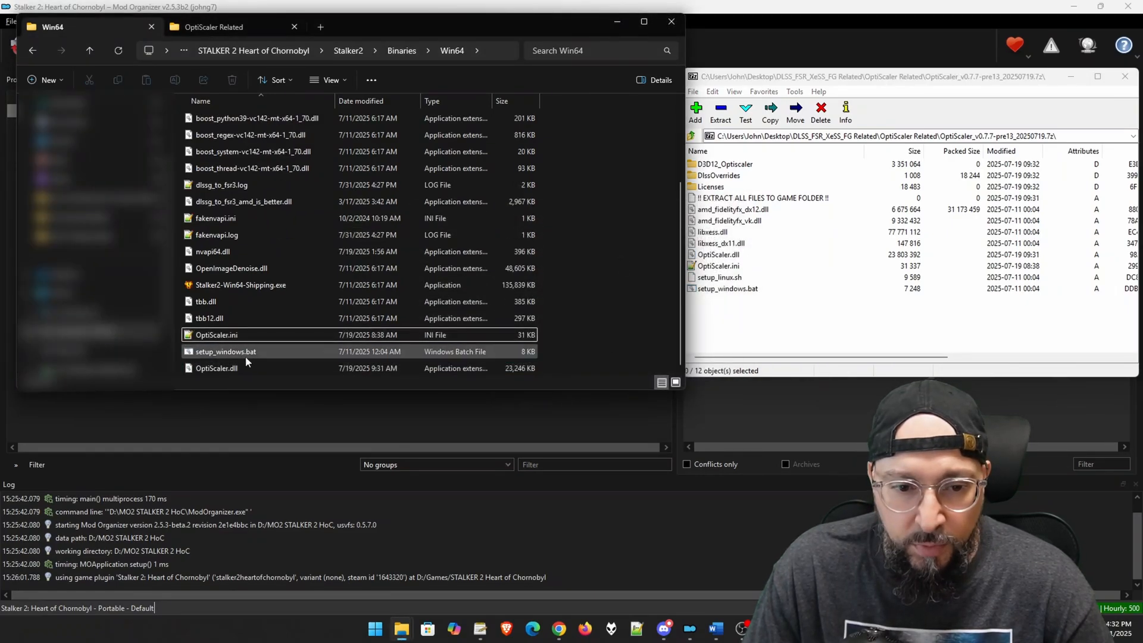
{"action": "mouse_move", "coordinate": [226, 352]}
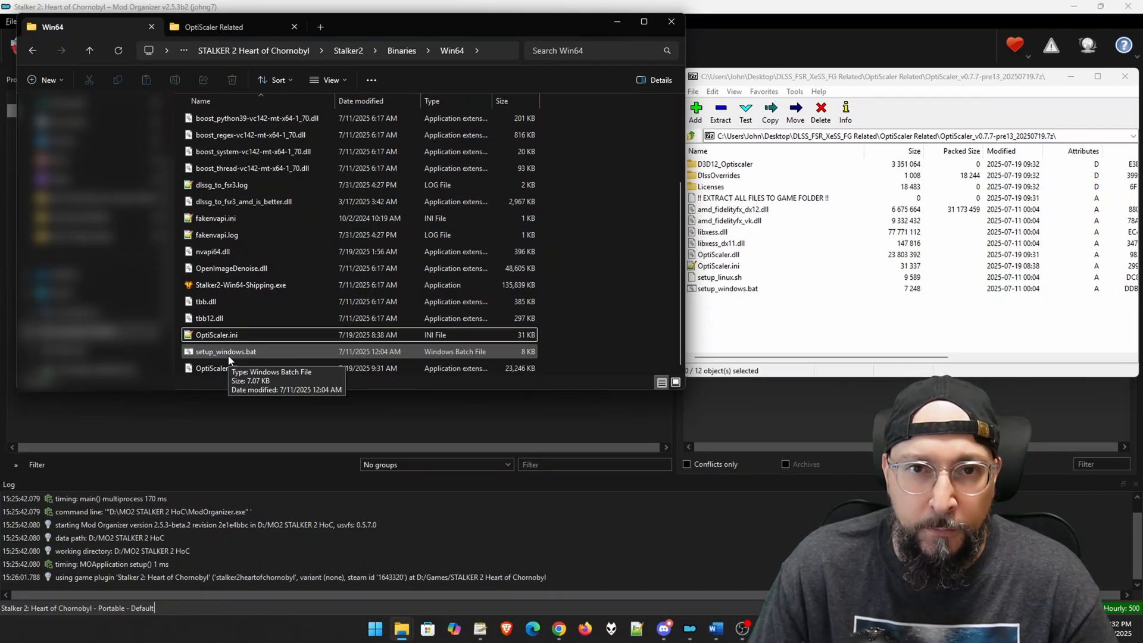
{"action": "double_click", "coordinate": [226, 351]}
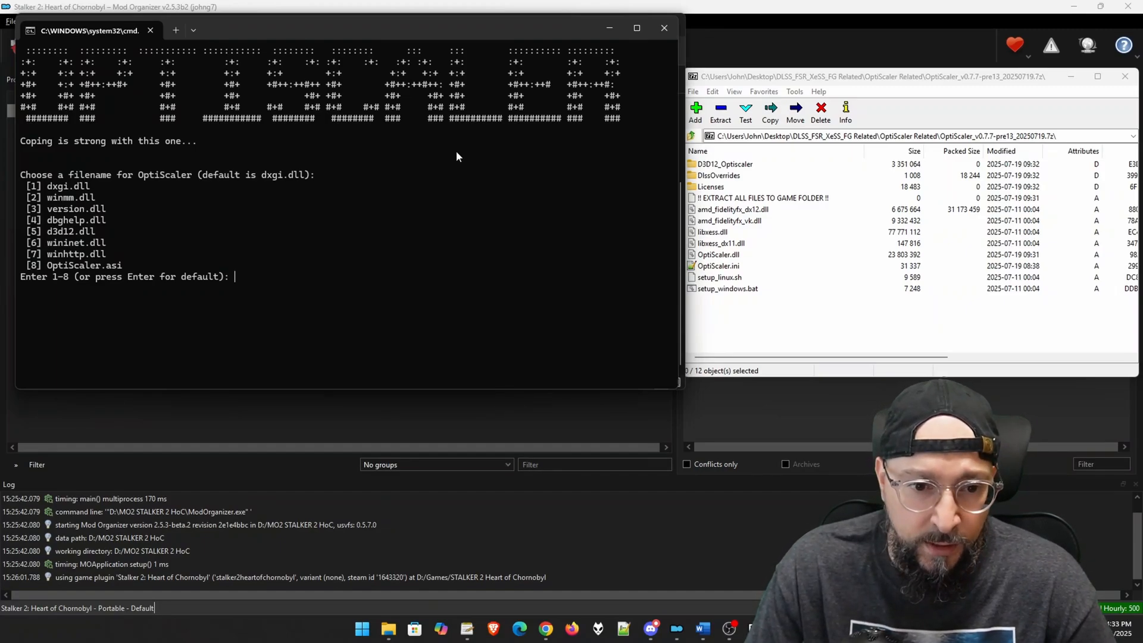
Complete setup with dxgi.dll as filename, AMD/Intel GPU and DLSS inputs enabled.
{"action": "type", "text": "1"}
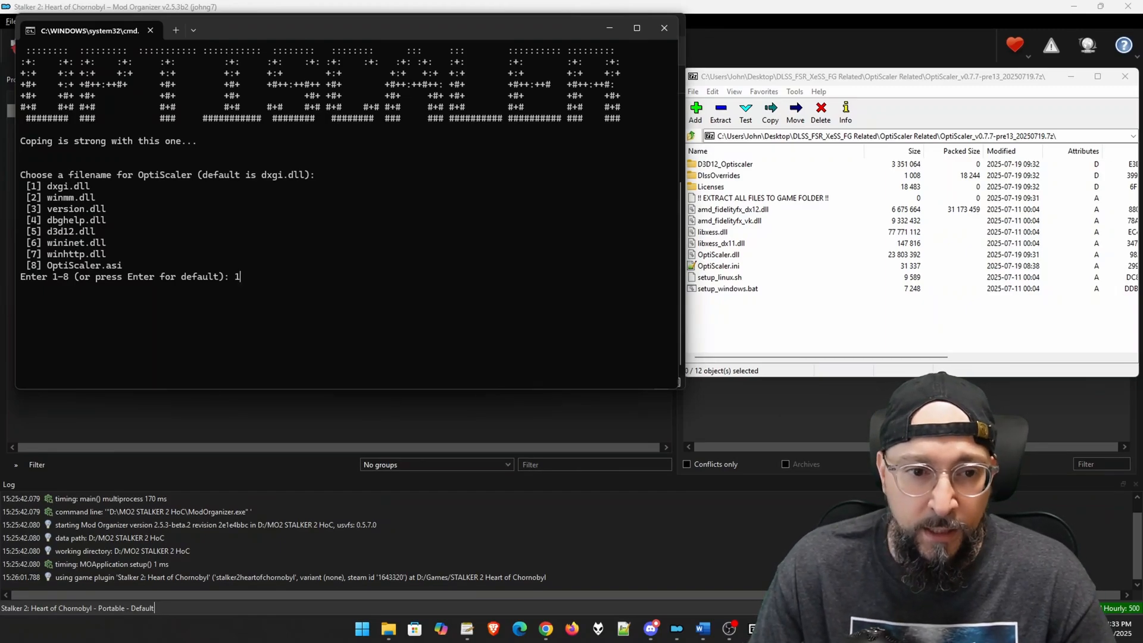
{"action": "key", "text": "enter"}
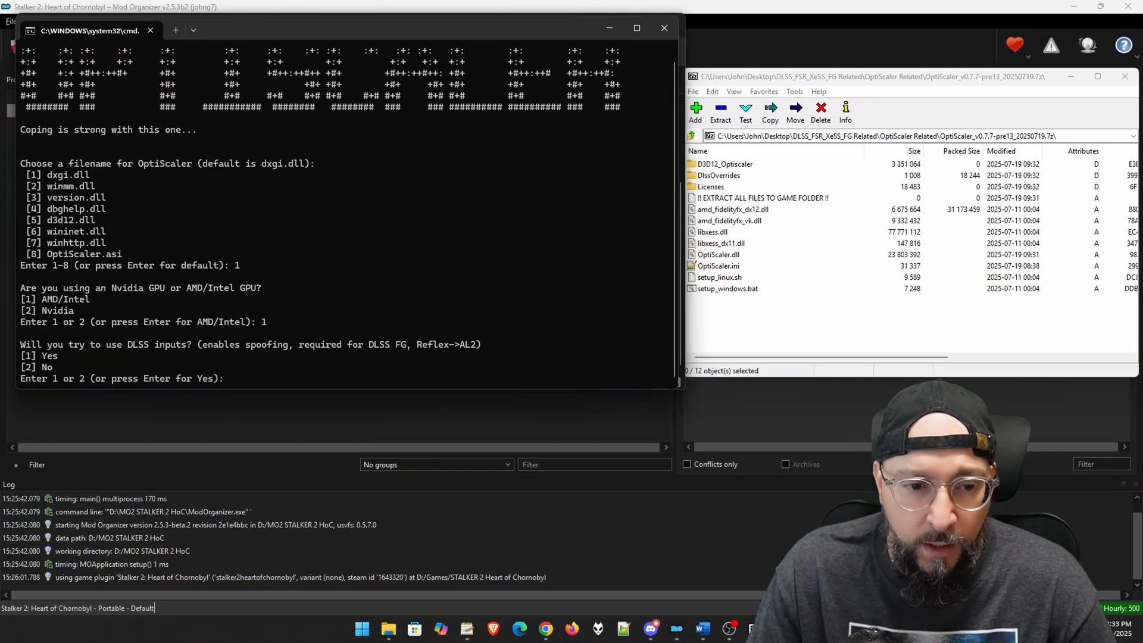
{"action": "type", "text": "1"}
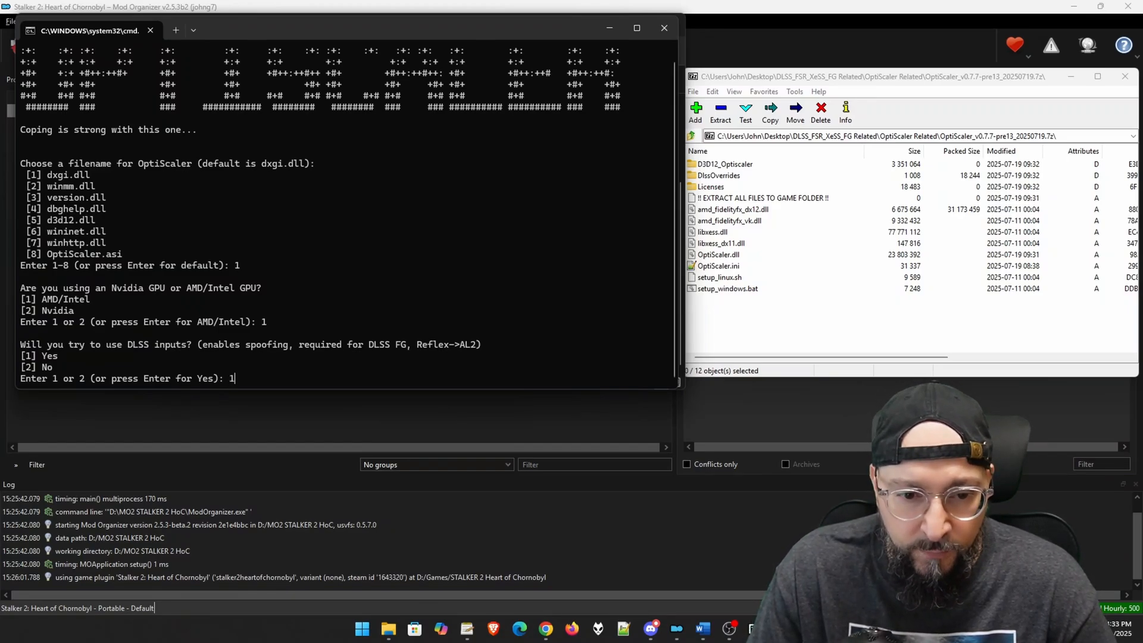
{"action": "key", "text": "enter"}
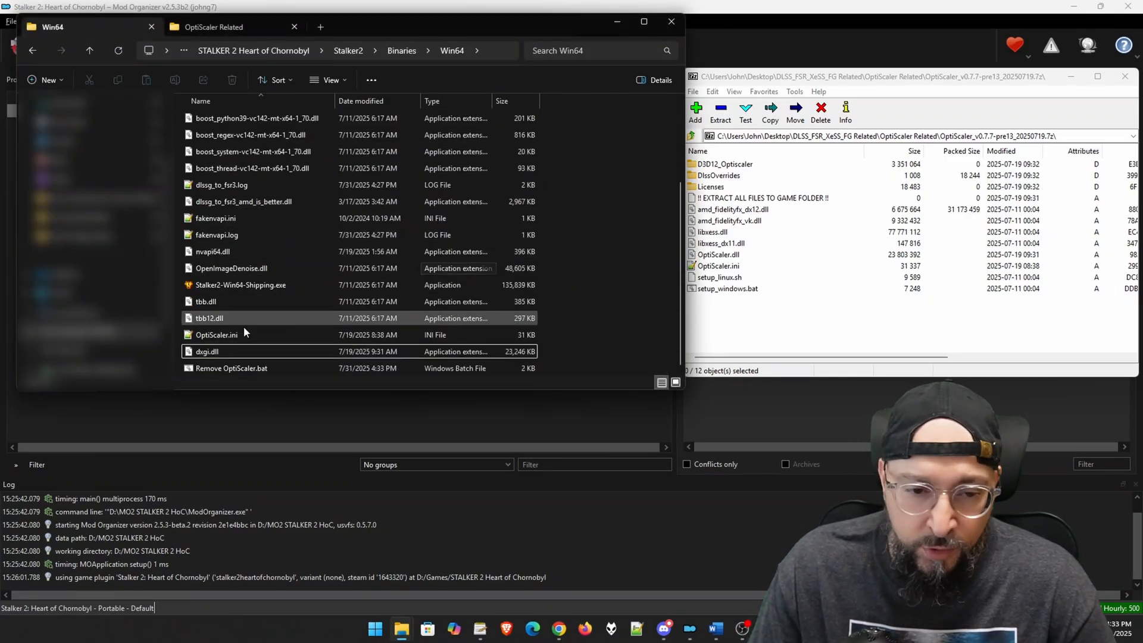
{"action": "mouse_move", "coordinate": [216, 335]}
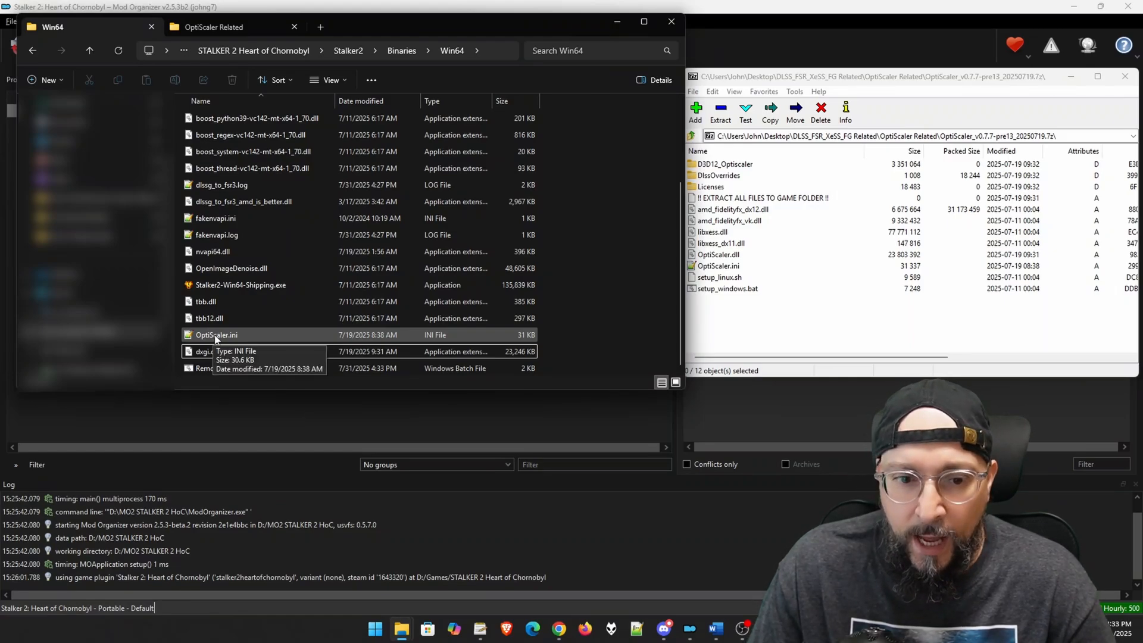
{"action": "mouse_move", "coordinate": [215, 343]}
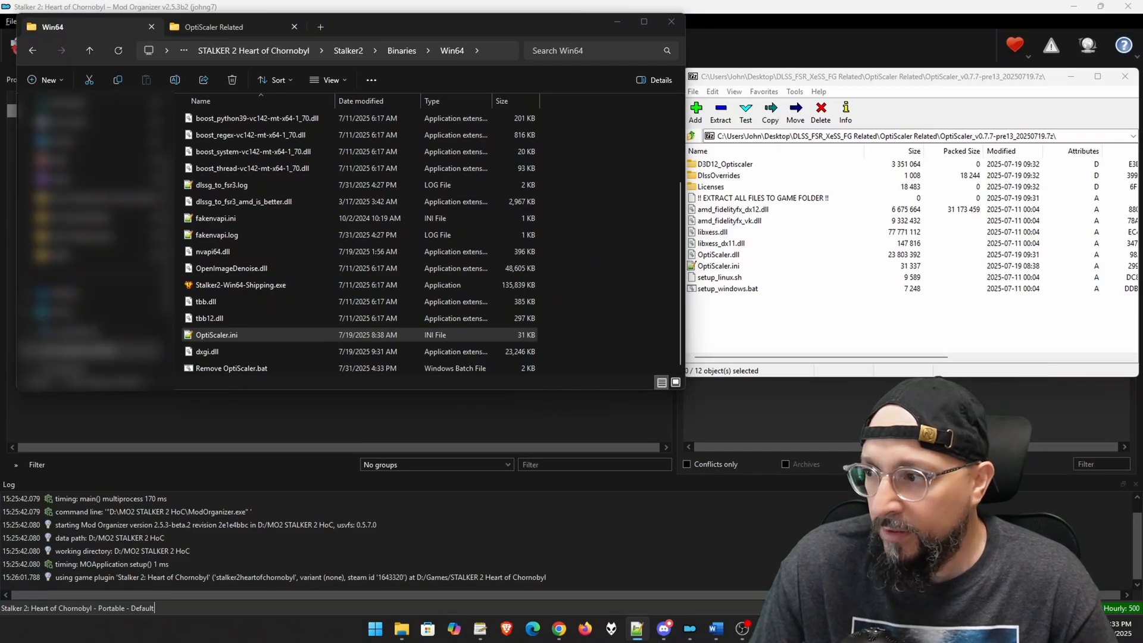
Change FGType to nukems in OptiScaler.ini, save it, and launch STALKER 2 from Mod Organizer.
{"action": "double_click", "coordinate": [216, 335]}
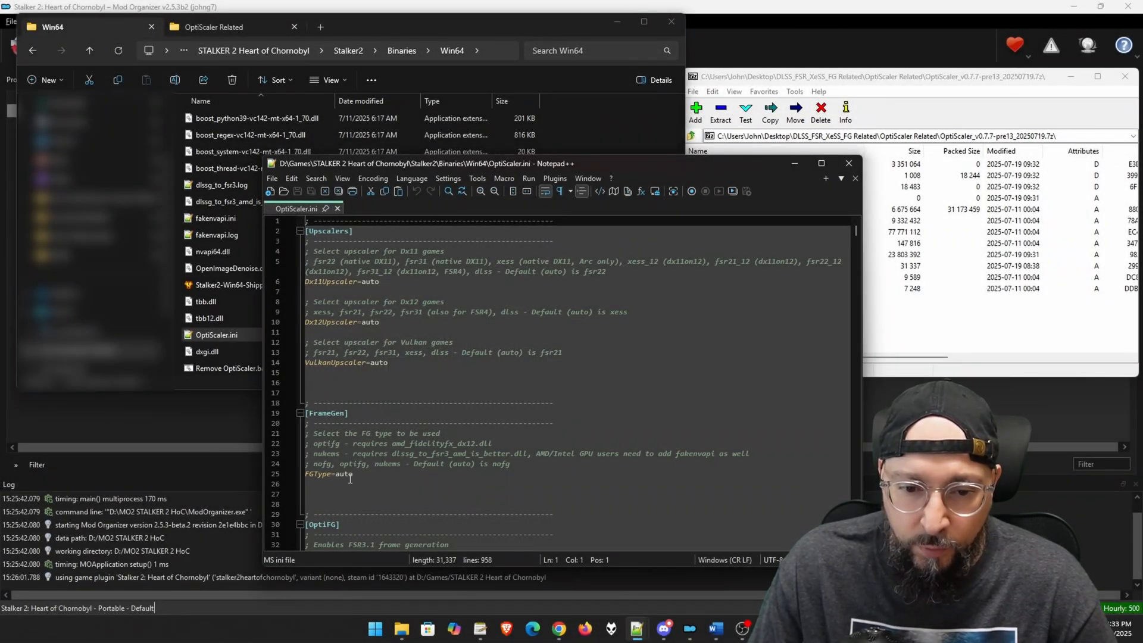
{"action": "type", "text": "n"}
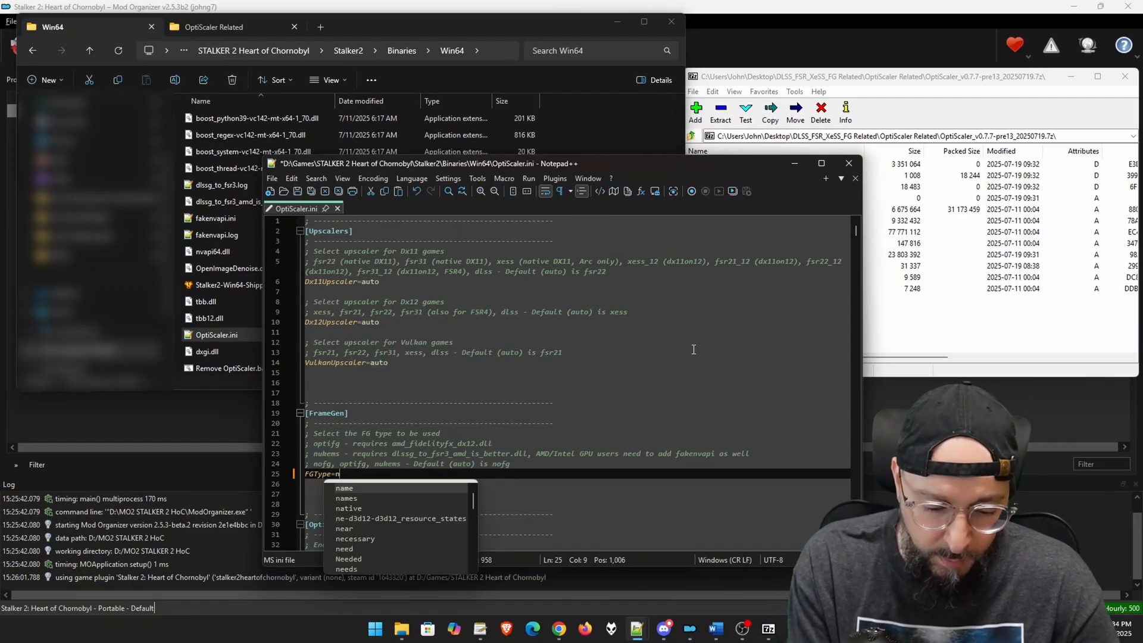
{"action": "type", "text": "ukems"}
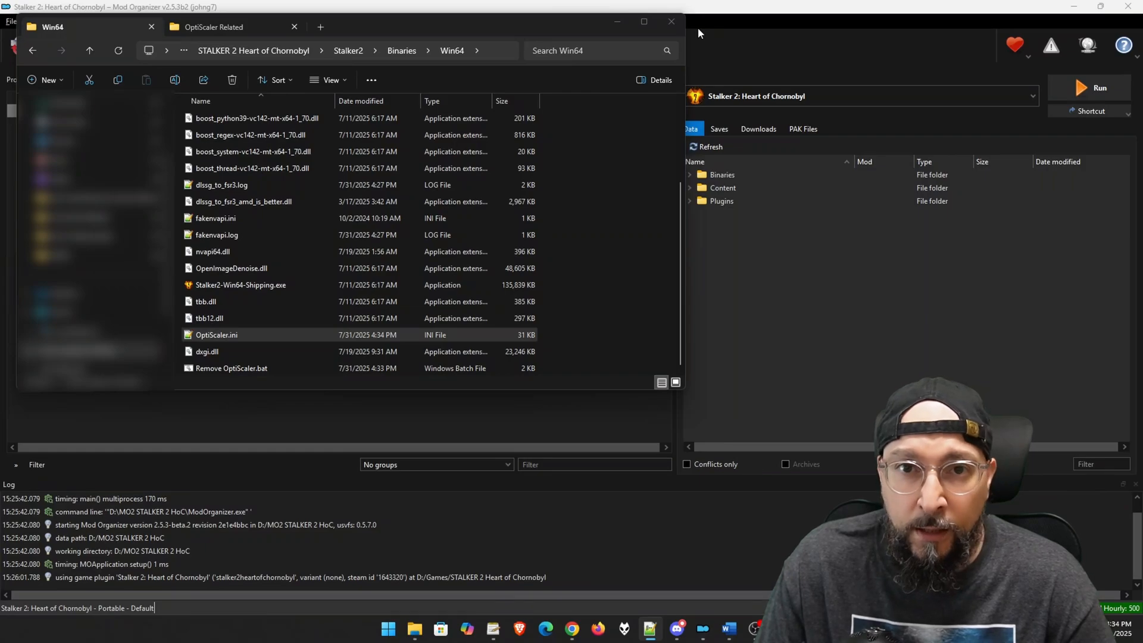
{"action": "left_click", "coordinate": [1100, 88]}
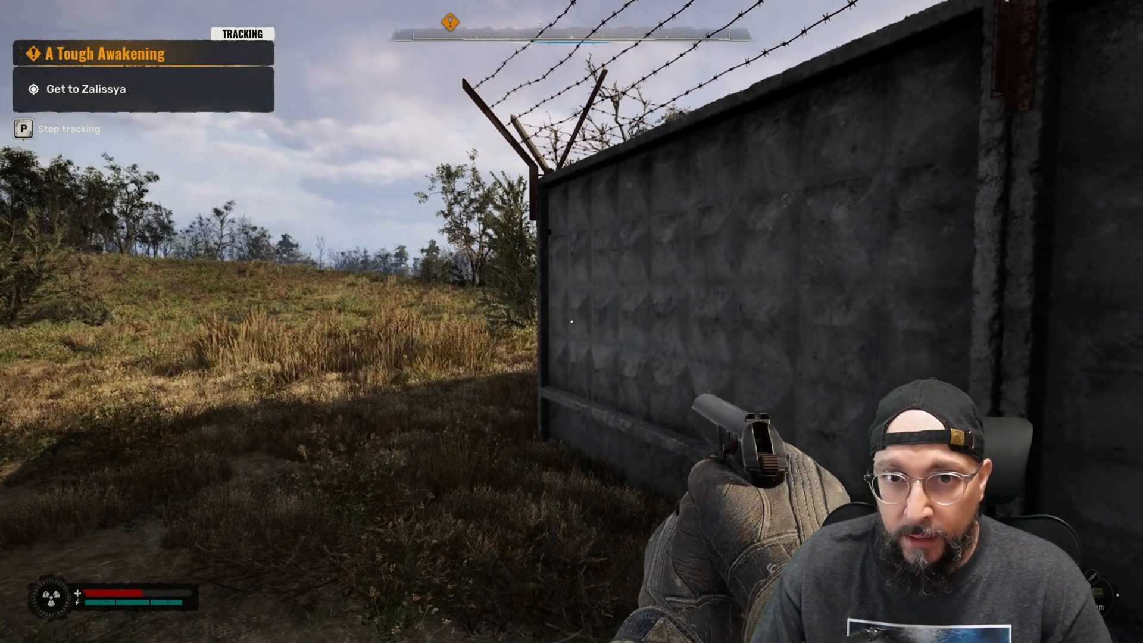
In the OptiScaler overlay, switch the upscaler from XeSS to FSR 3.X and disable FSR input values.
{"action": "key", "text": "Insert"}
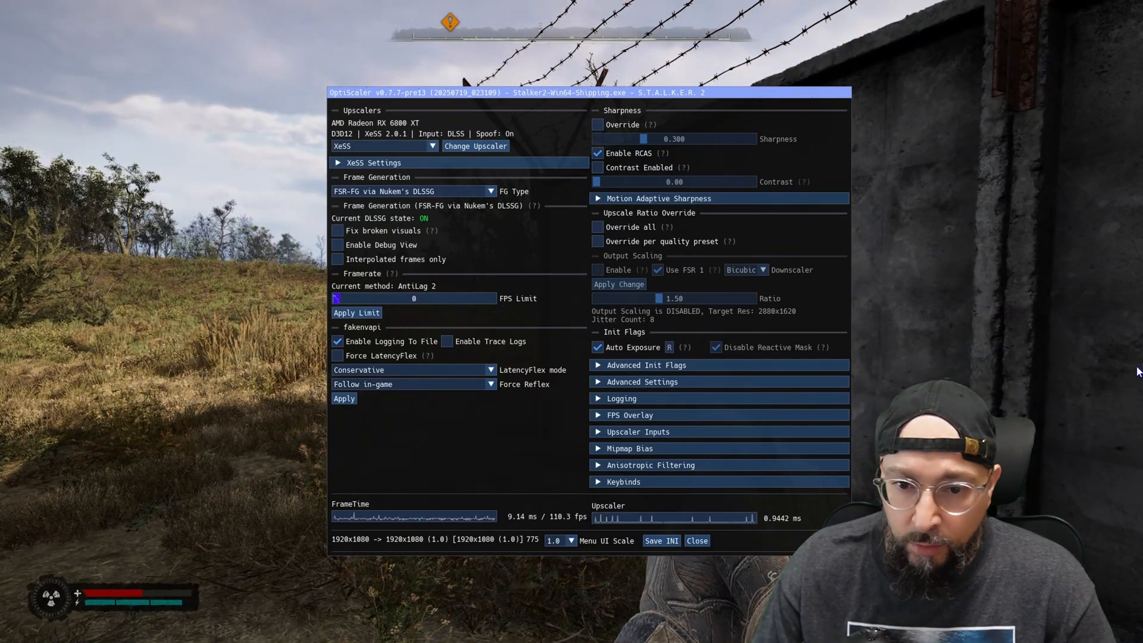
{"action": "left_click", "coordinate": [383, 146]}
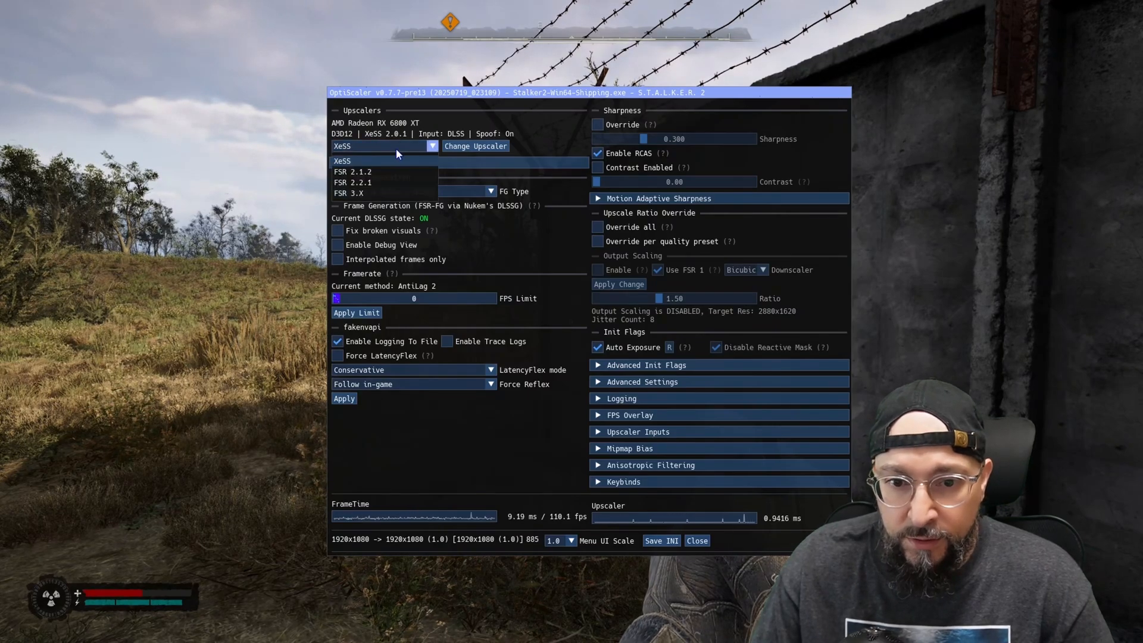
{"action": "left_click", "coordinate": [347, 192]}
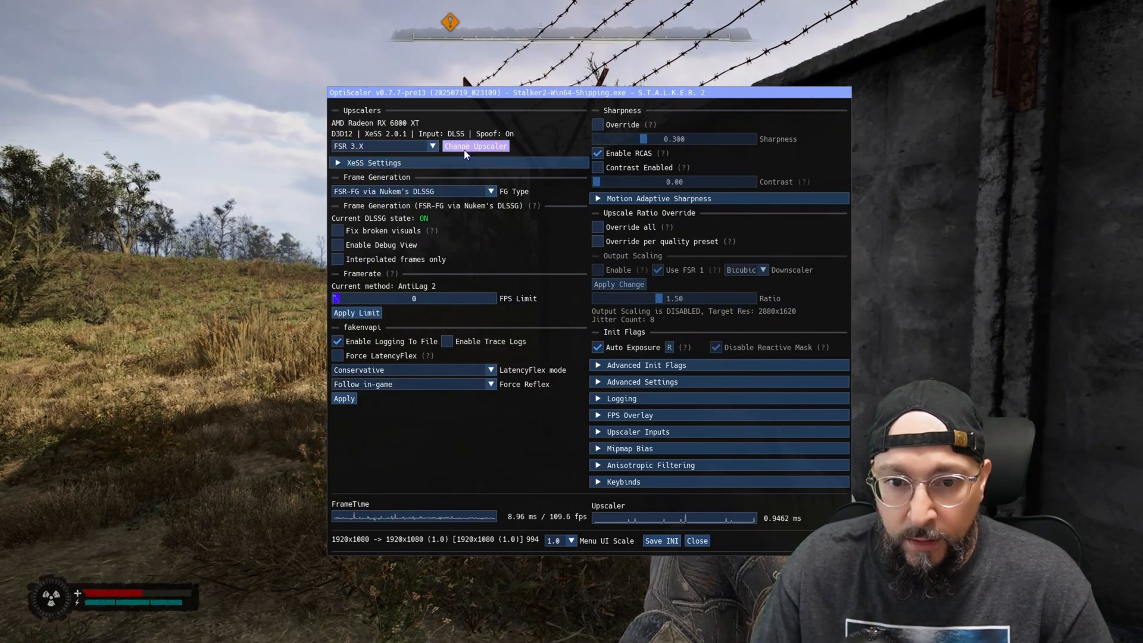
{"action": "left_click", "coordinate": [475, 146]}
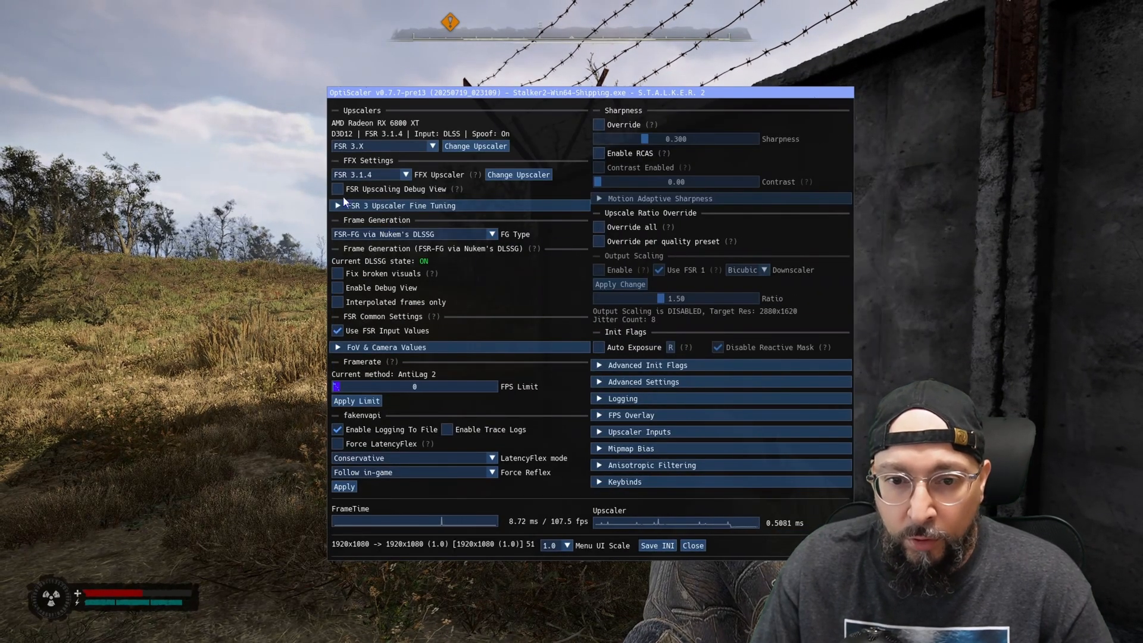
{"action": "left_click", "coordinate": [338, 330]}
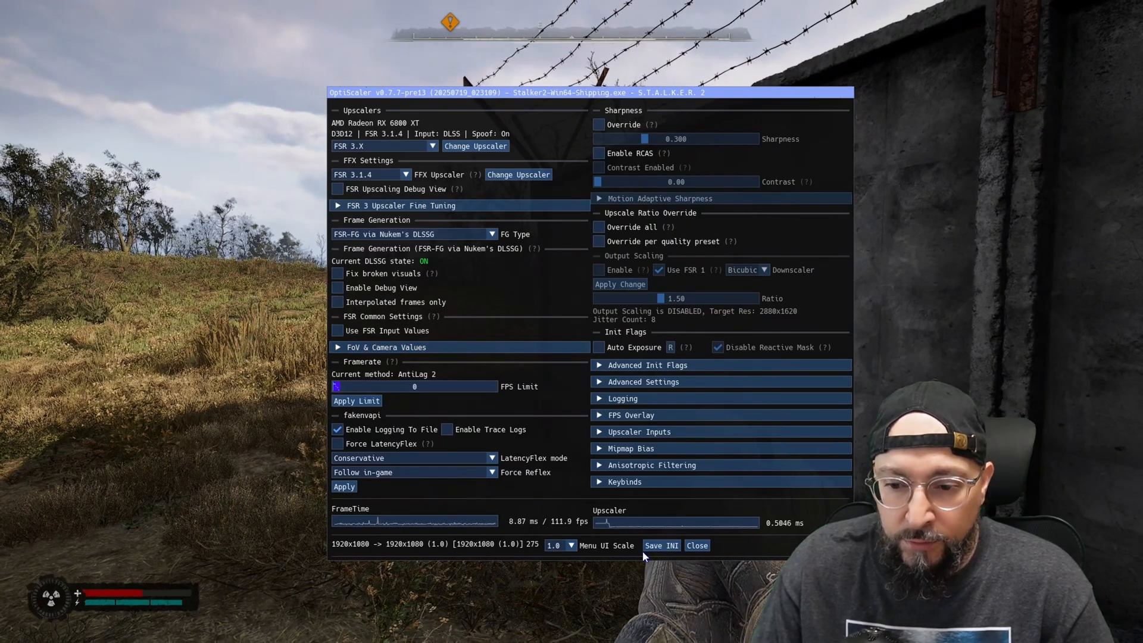
{"action": "mouse_move", "coordinate": [562, 276]}
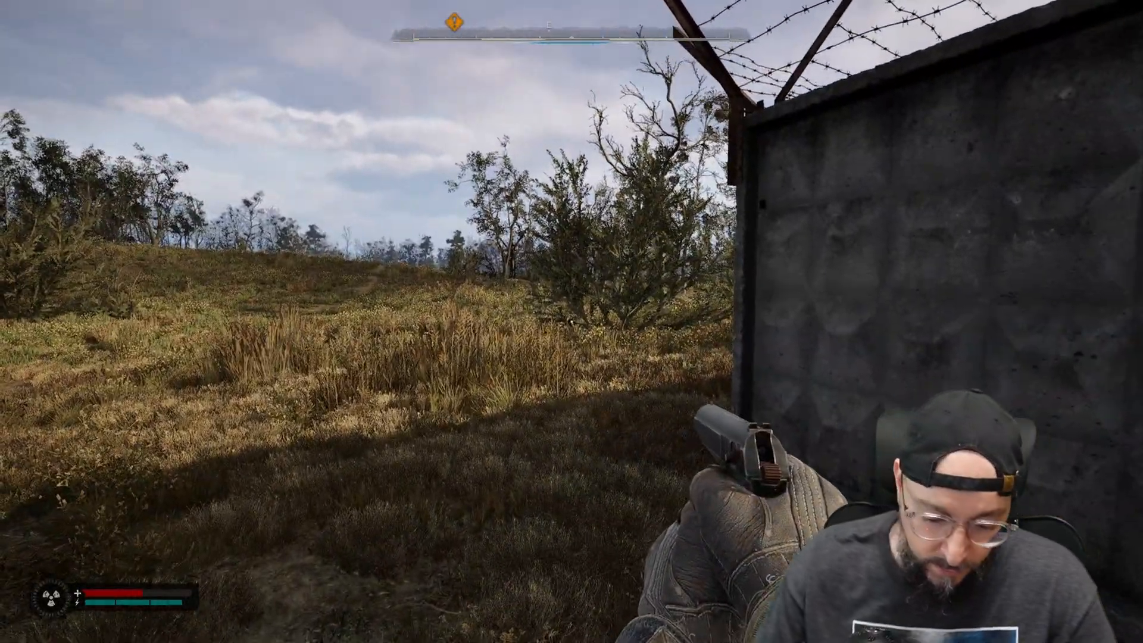
Toggle the OptiScaler FPS counter with Alt+Shift+L so it shows about 120 fps.
{"action": "key", "text": "alt+shift+l"}
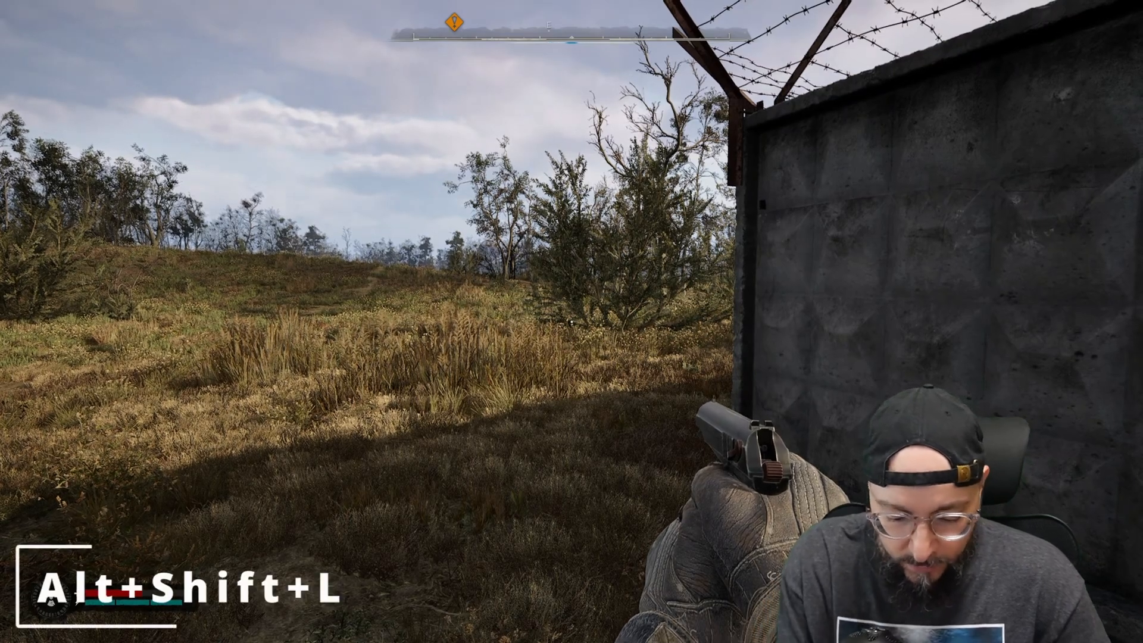
{"action": "key", "text": "alt+shift+l"}
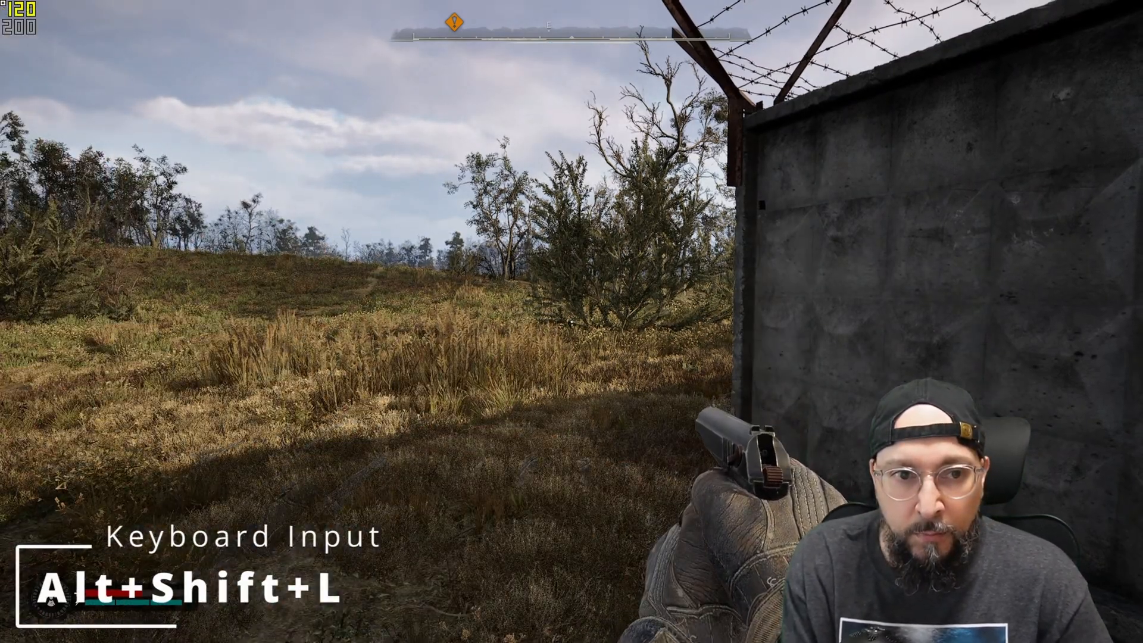